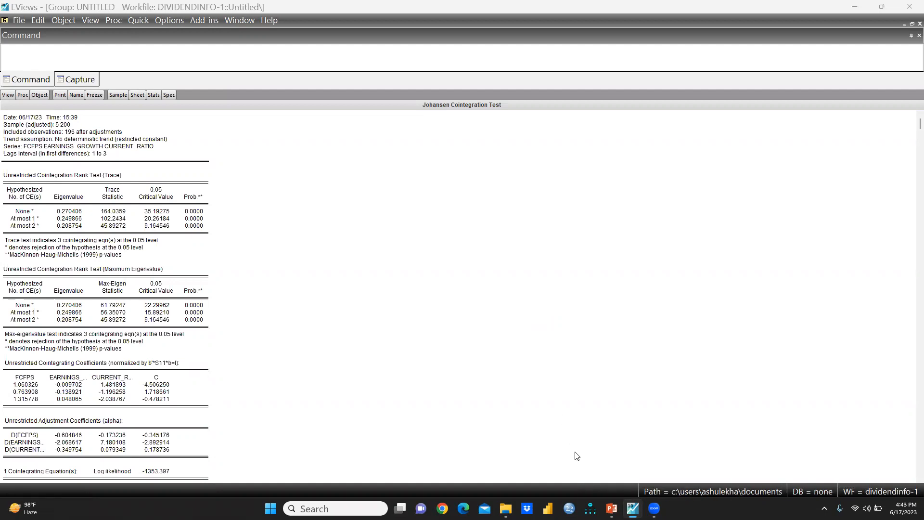
Step: Start importing an outside data file as a workfile via File > Open > Foreign Data
click(612, 508)
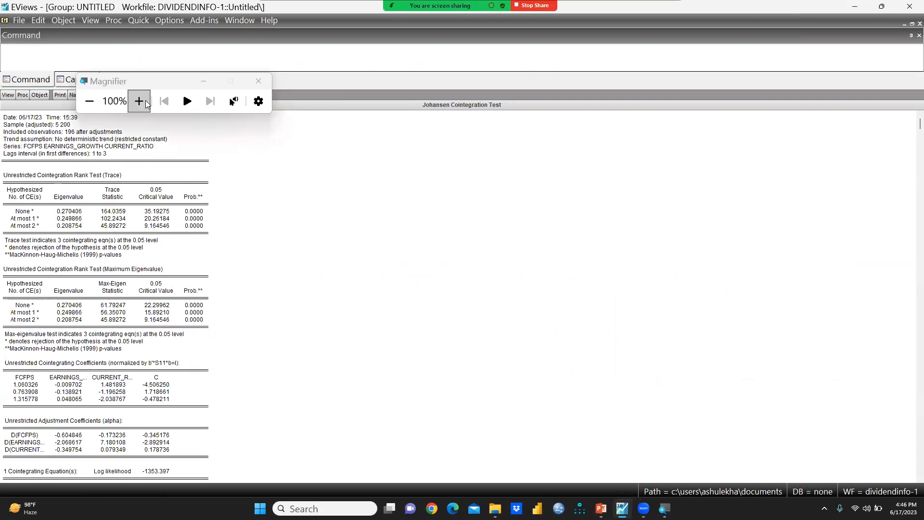
click(139, 101)
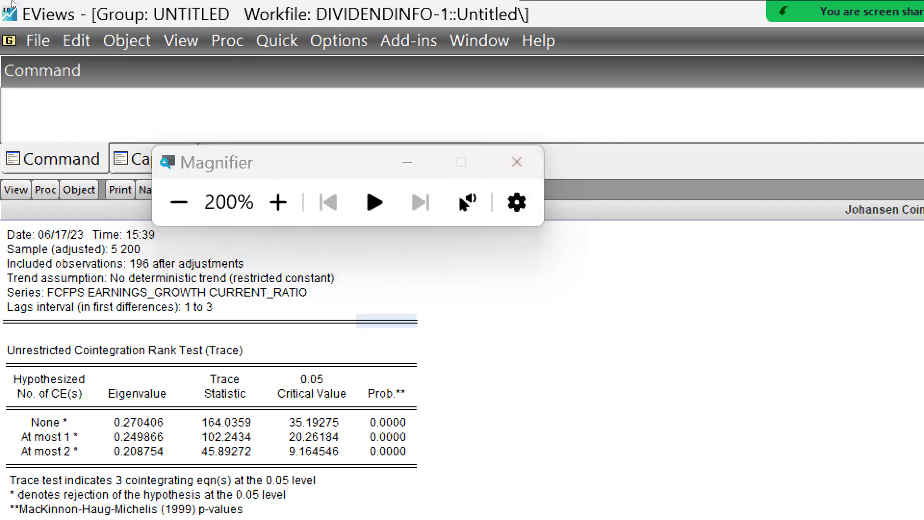
click(38, 41)
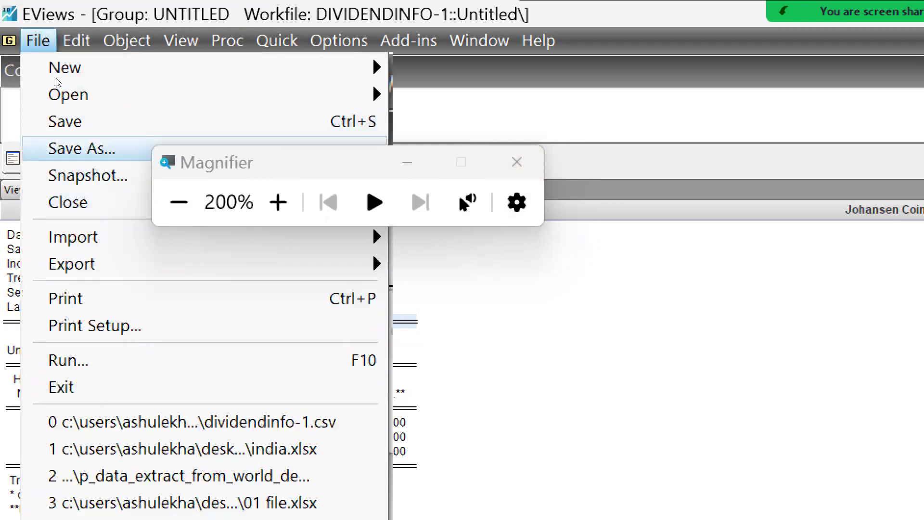
mouse_move(64, 67)
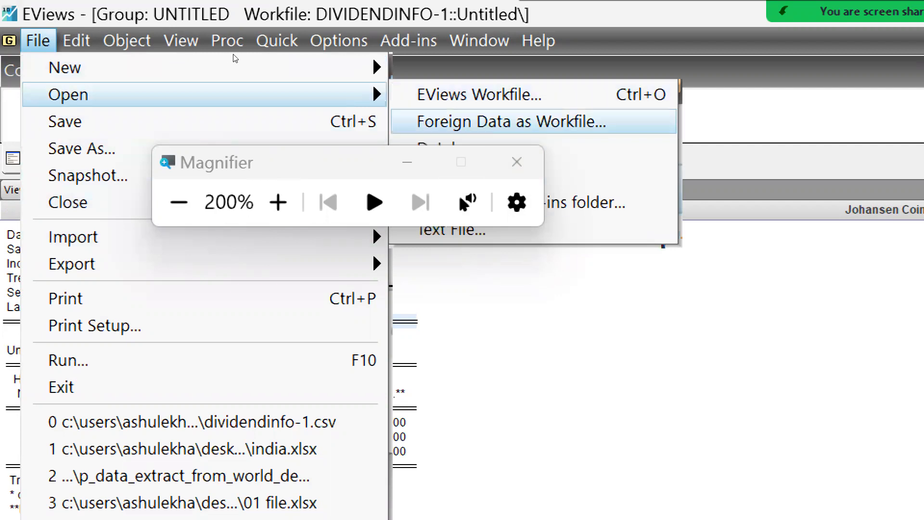
click(504, 121)
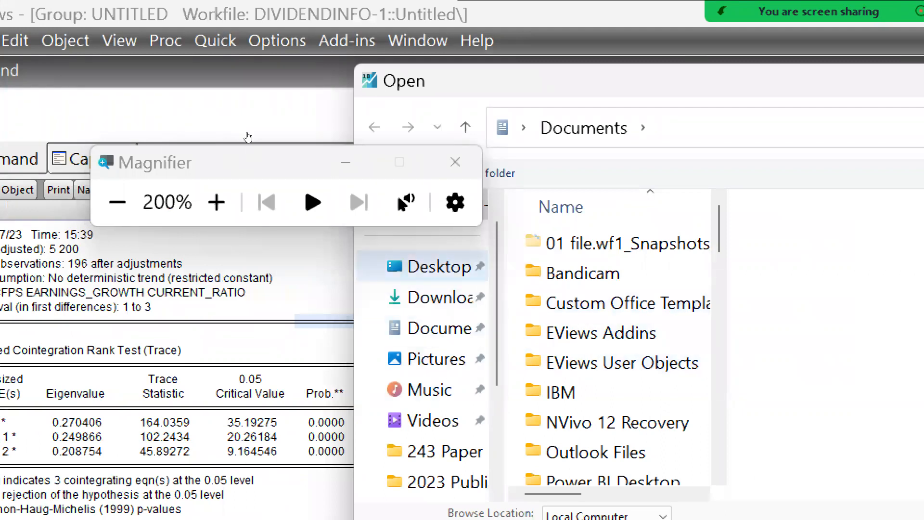
Step: Browse to Desktop\EViews\Cointegration and select dividendinfo-1.csv
click(437, 265)
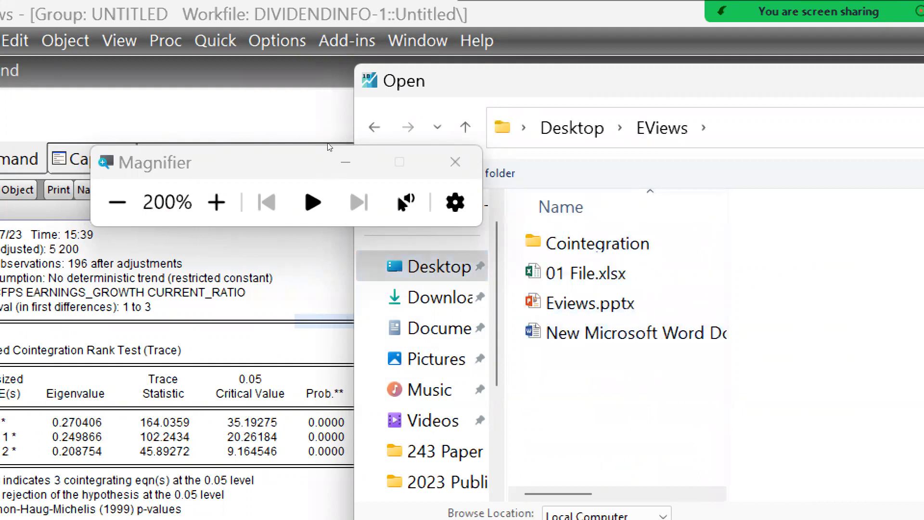
double_click(598, 243)
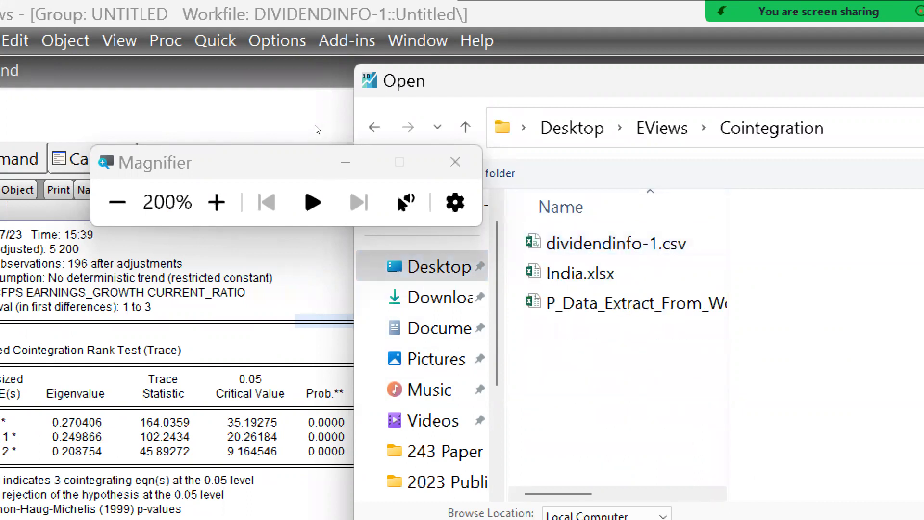
click(613, 243)
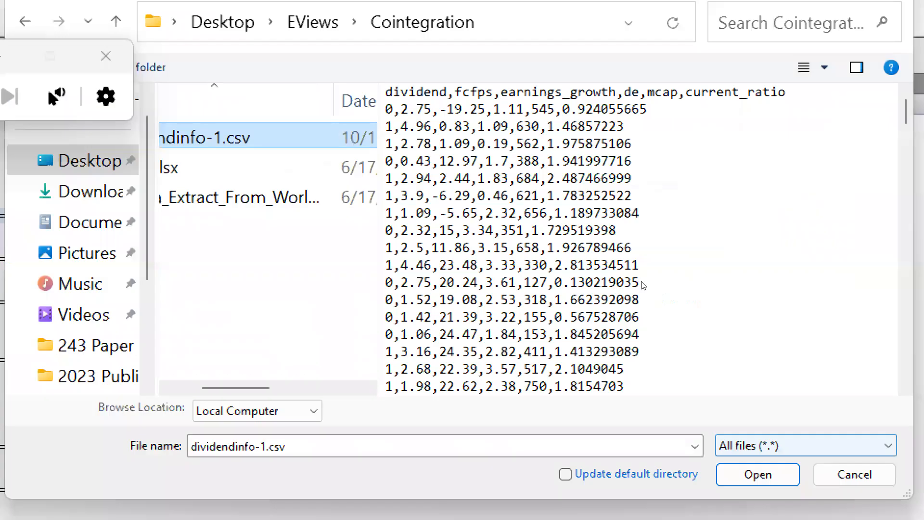
Step: Import dividendinfo-1.csv with header row 1 as series names, finishing the Text Read wizard
click(758, 475)
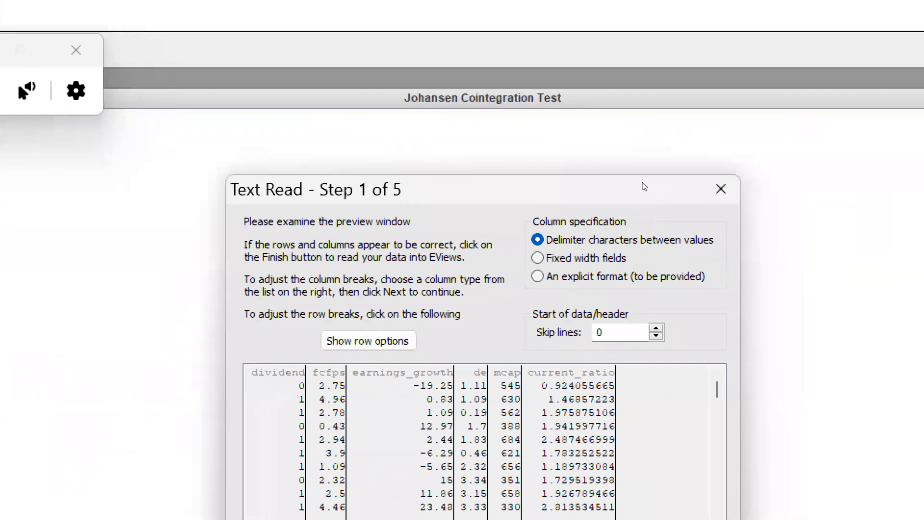
mouse_move(436, 181)
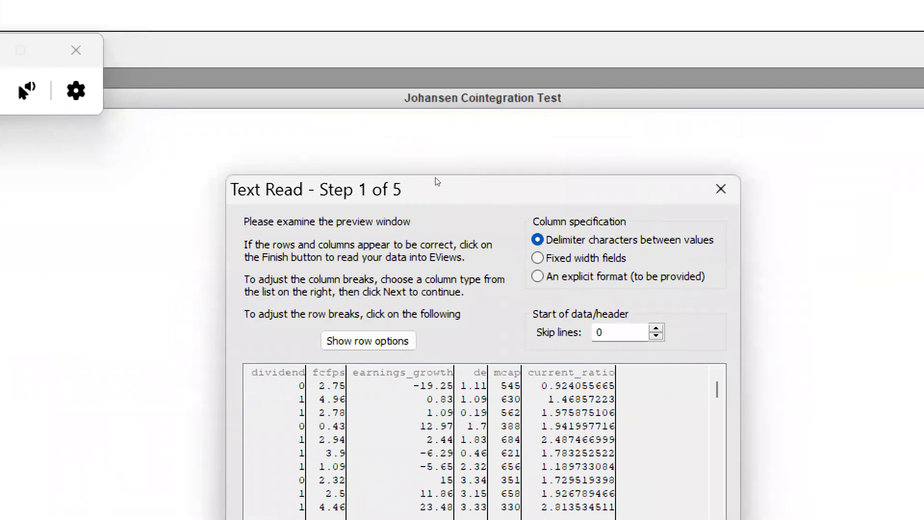
mouse_move(424, 157)
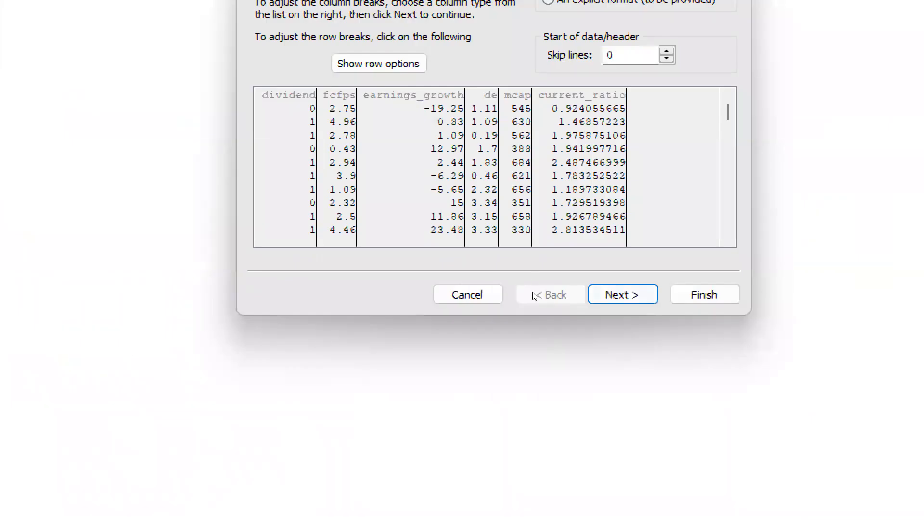
click(623, 295)
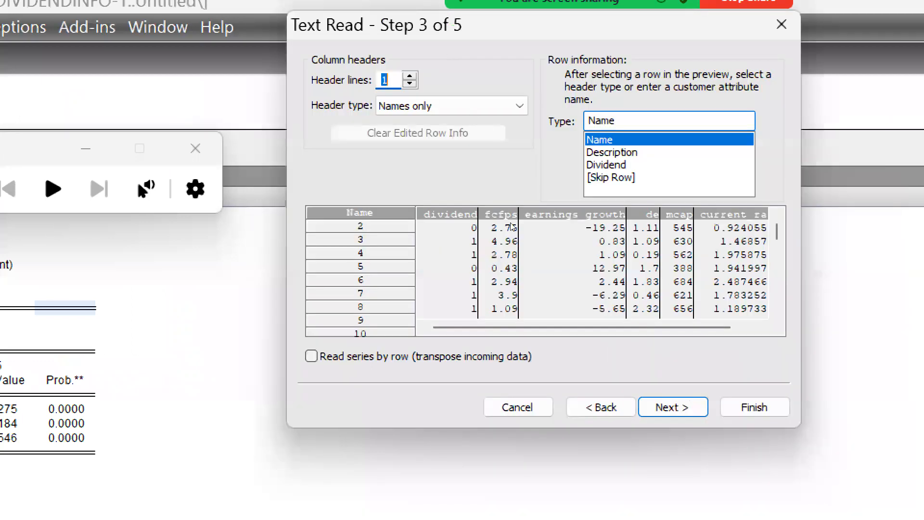
click(672, 407)
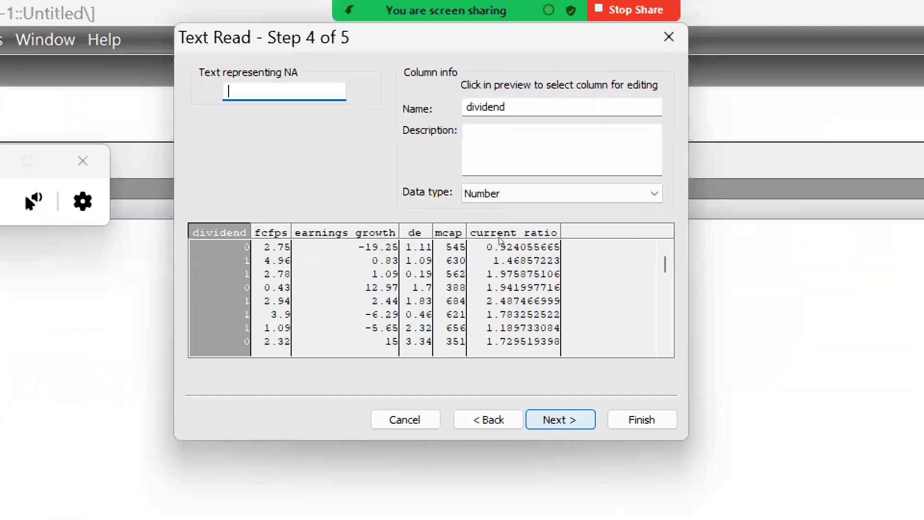
click(559, 419)
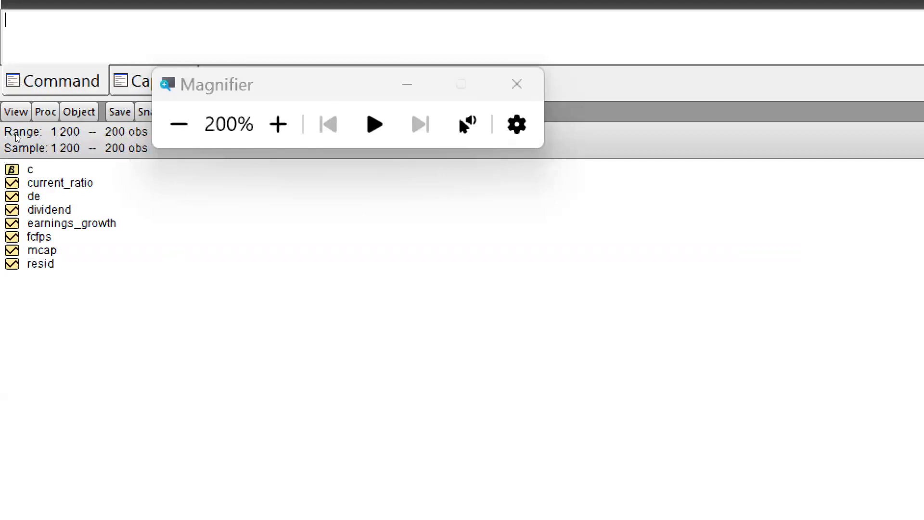
mouse_move(16, 150)
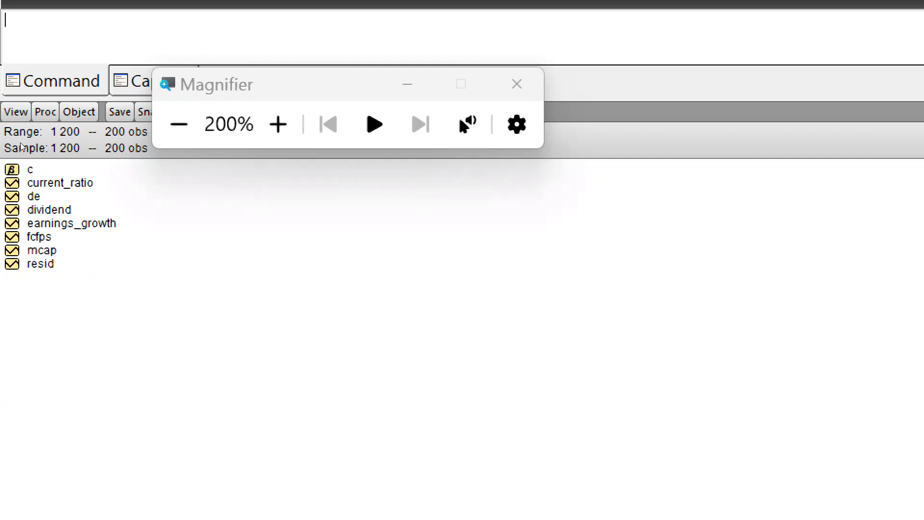
Step: Open current_ratio, earnings_growth and fcfps as a group, discarding the old Untitled group
click(60, 182)
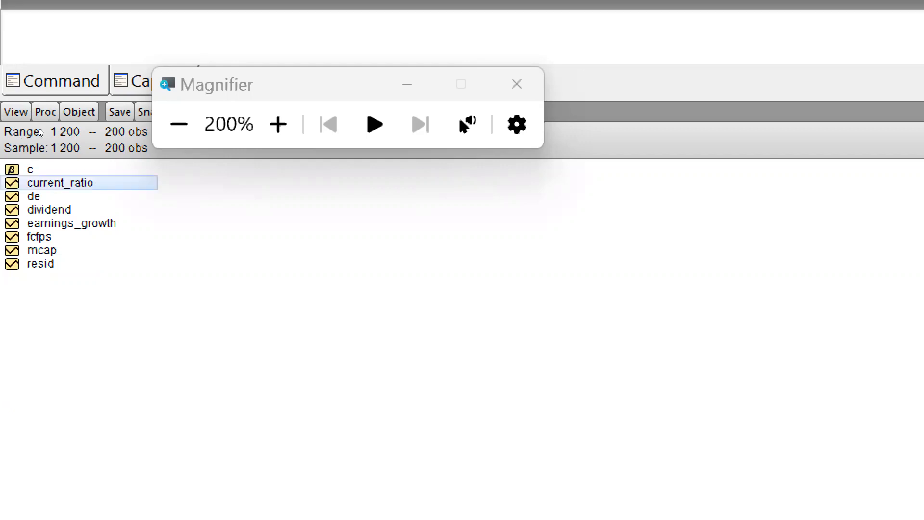
mouse_move(22, 138)
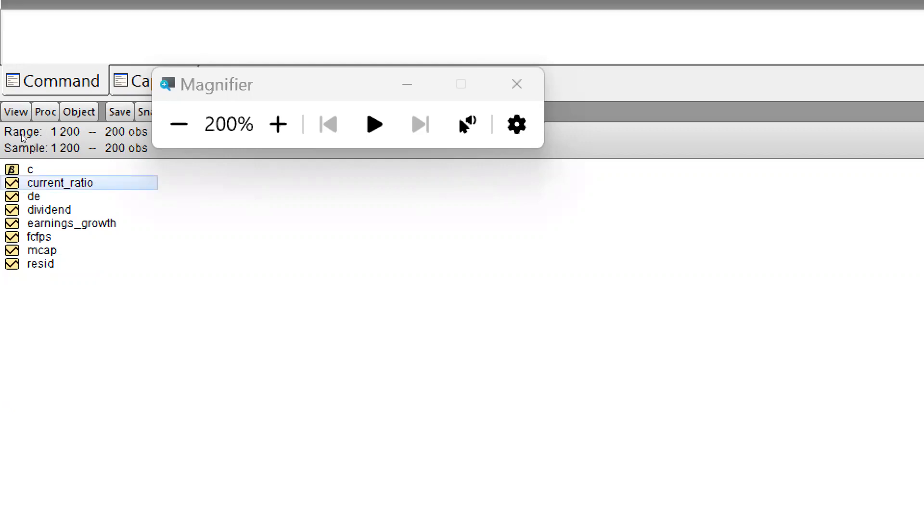
click(72, 222)
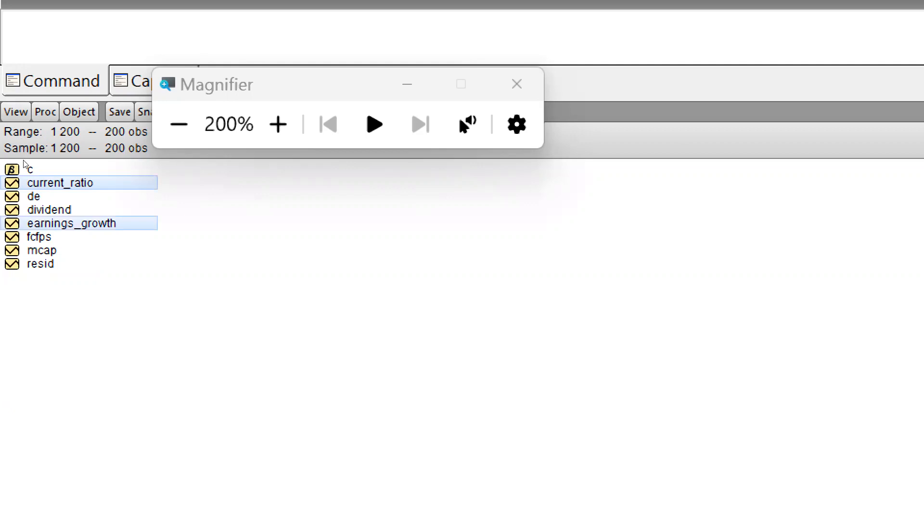
click(40, 237)
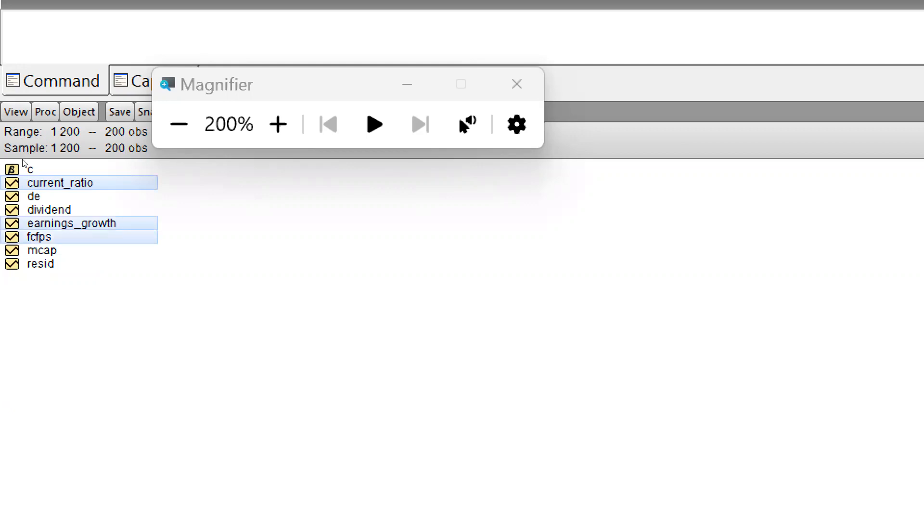
right_click(59, 236)
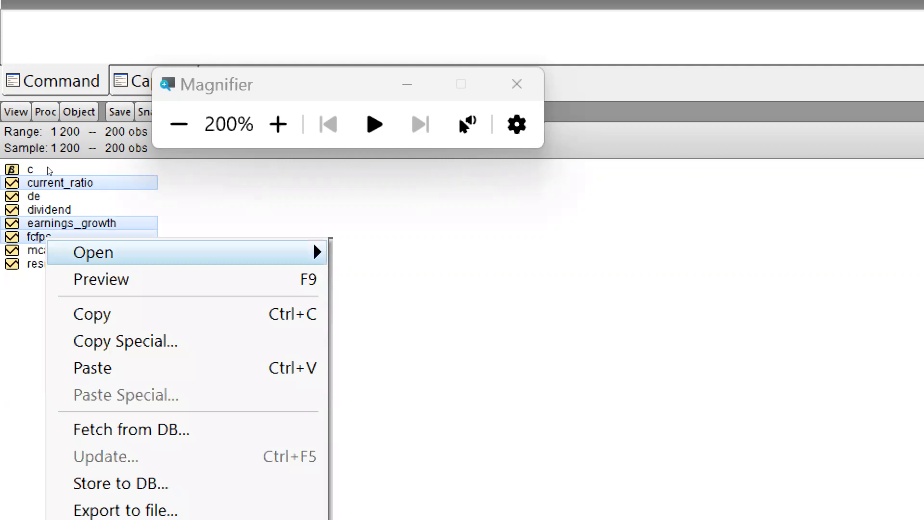
click(93, 253)
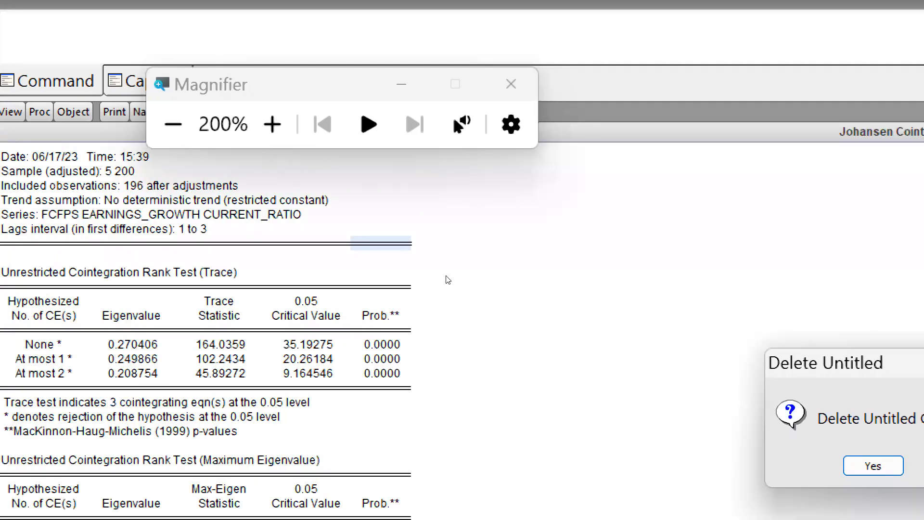
click(874, 466)
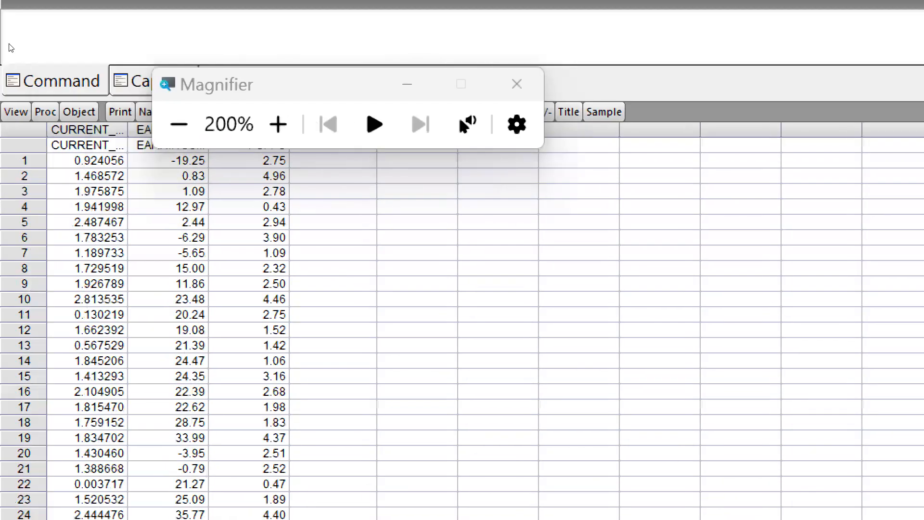
mouse_move(298, 200)
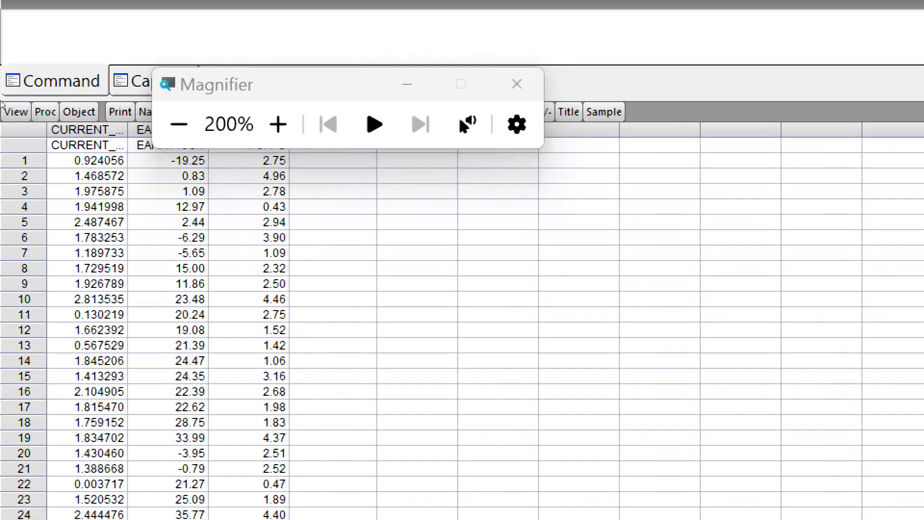
Step: Show the group's View menu with its Cointegration Test choices
click(16, 112)
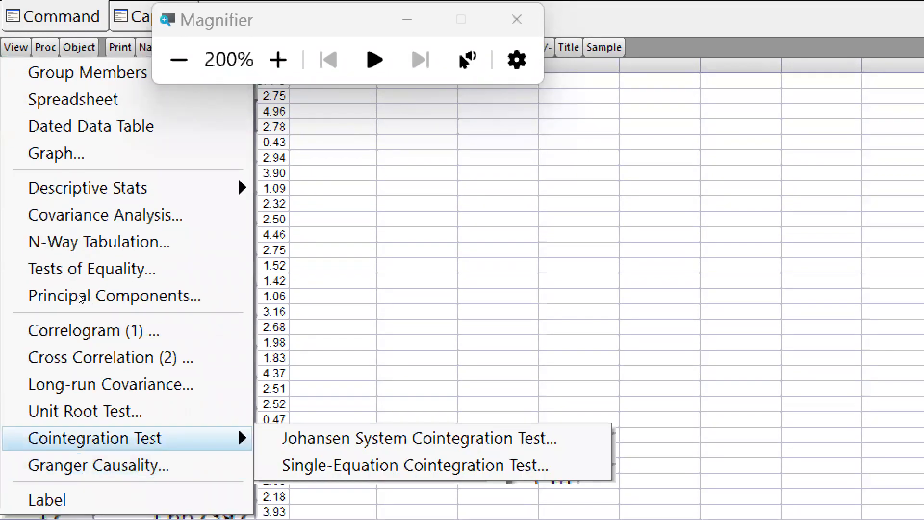
mouse_move(420, 439)
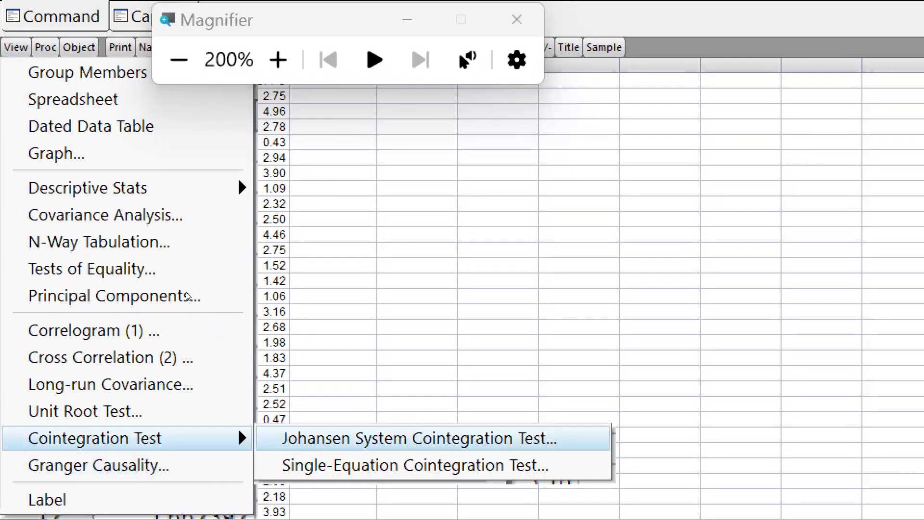
Step: Run the Johansen test summarizing all five trend assumptions with lags 1 to 4
click(420, 438)
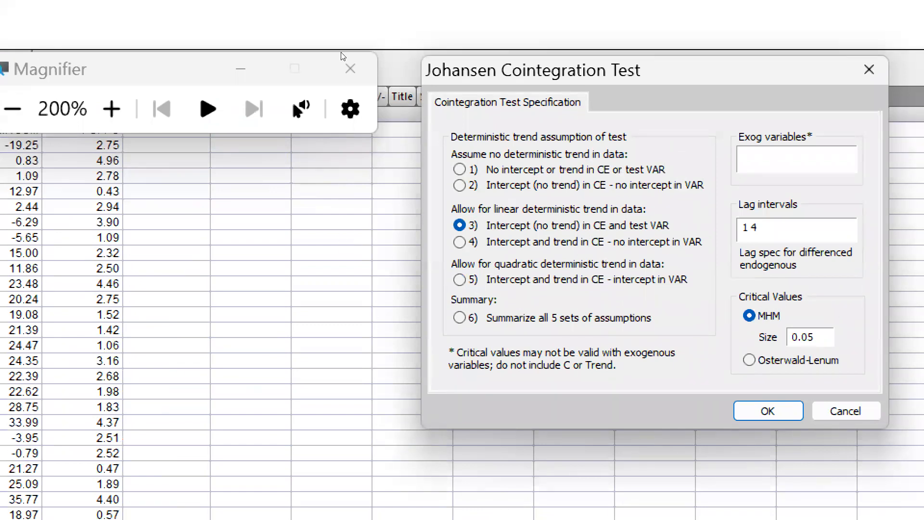
mouse_move(357, 123)
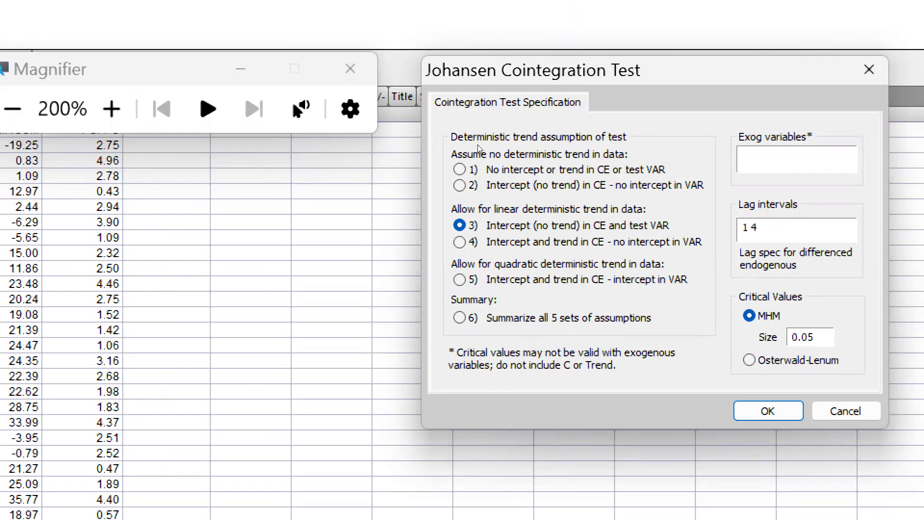
mouse_move(411, 146)
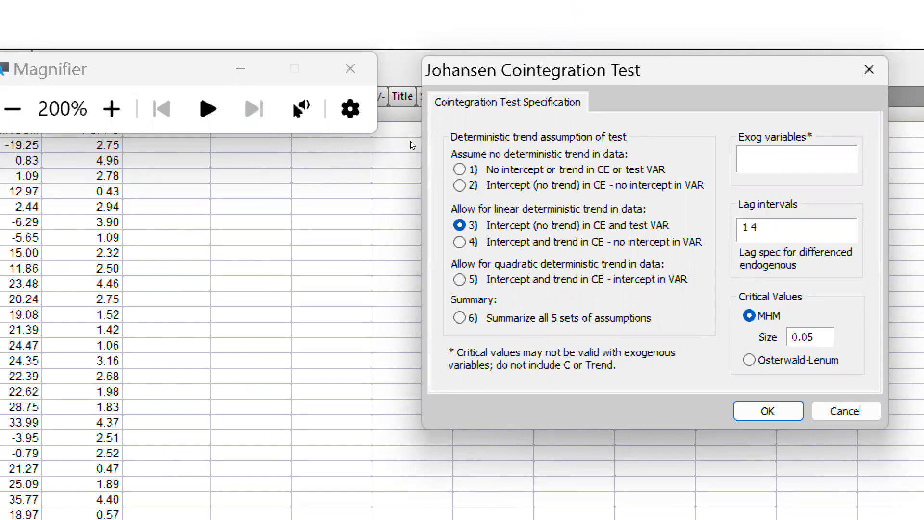
mouse_move(403, 160)
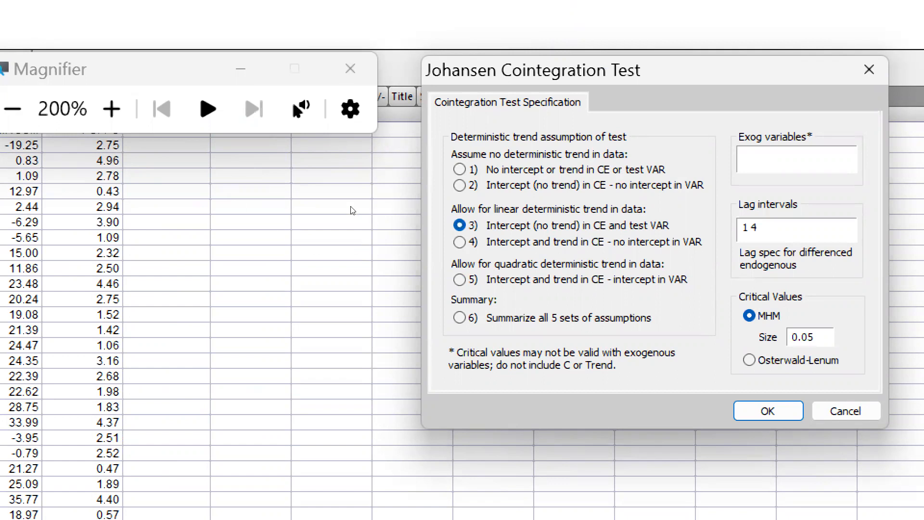
click(460, 317)
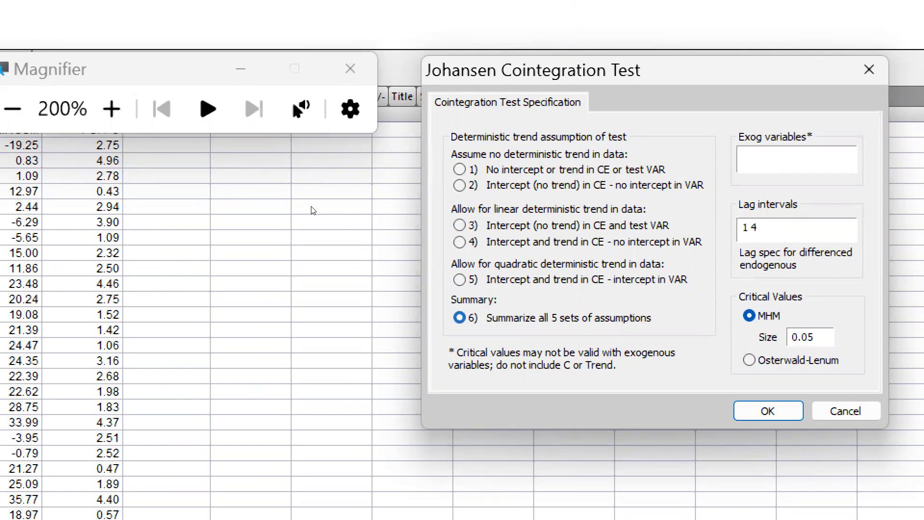
mouse_move(468, 258)
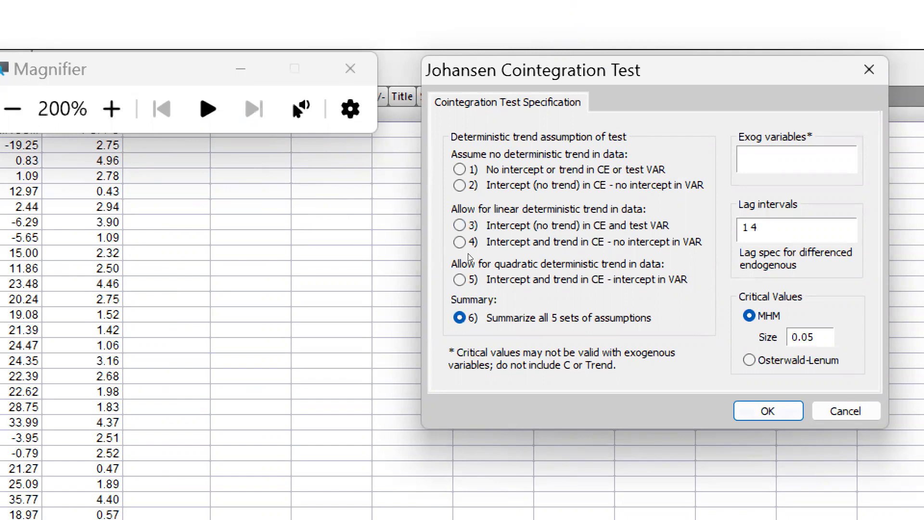
click(769, 411)
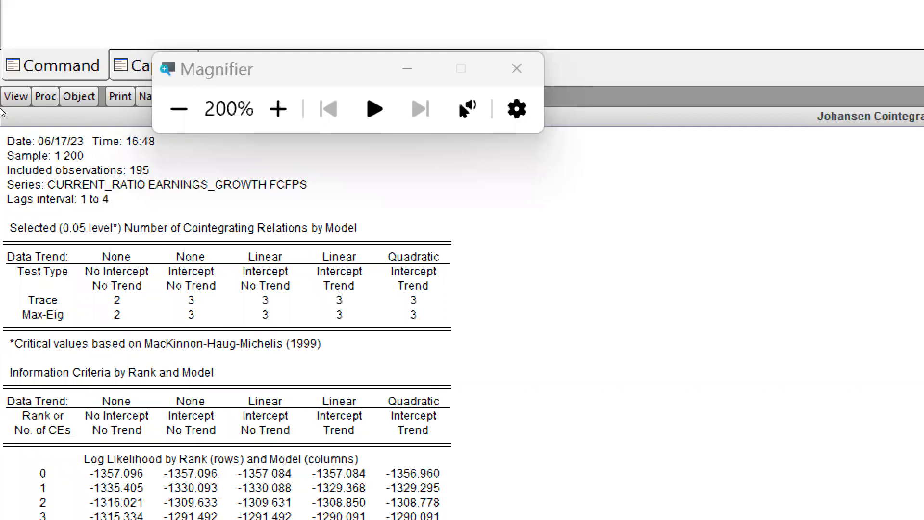
mouse_move(116, 189)
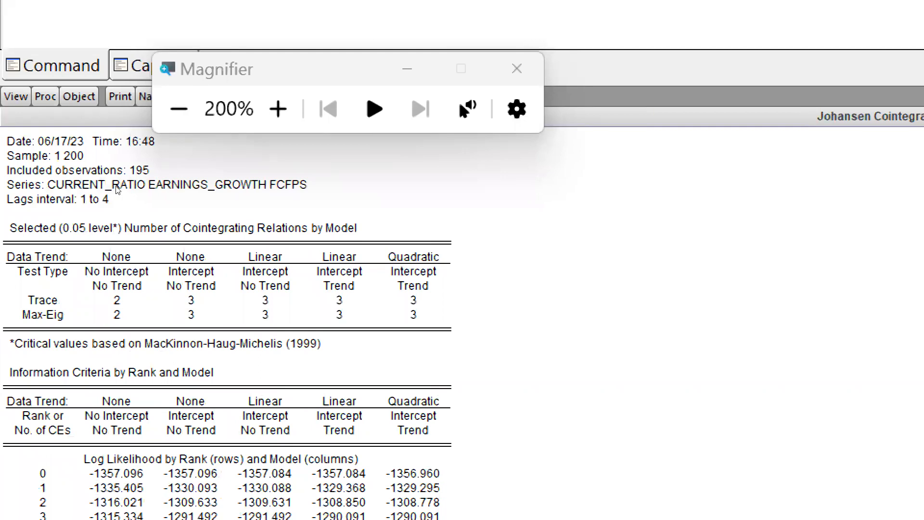
mouse_move(354, 209)
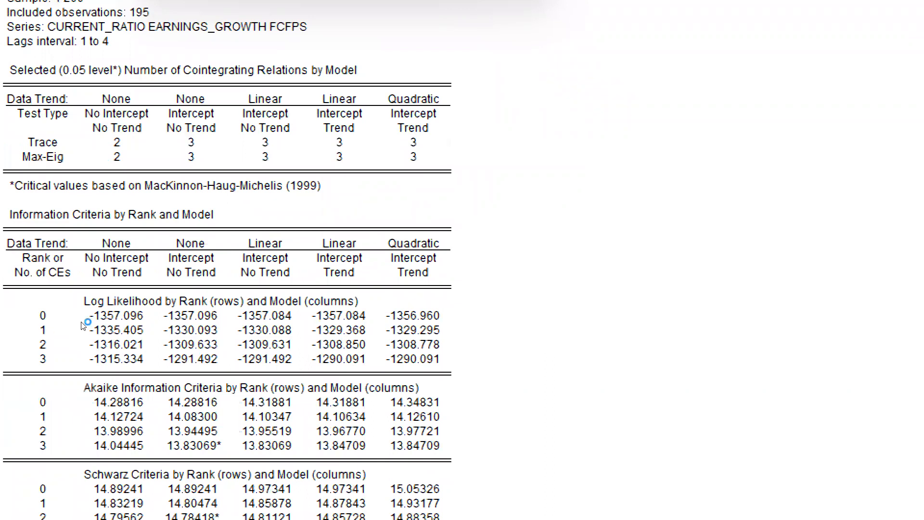
scroll(down, 3)
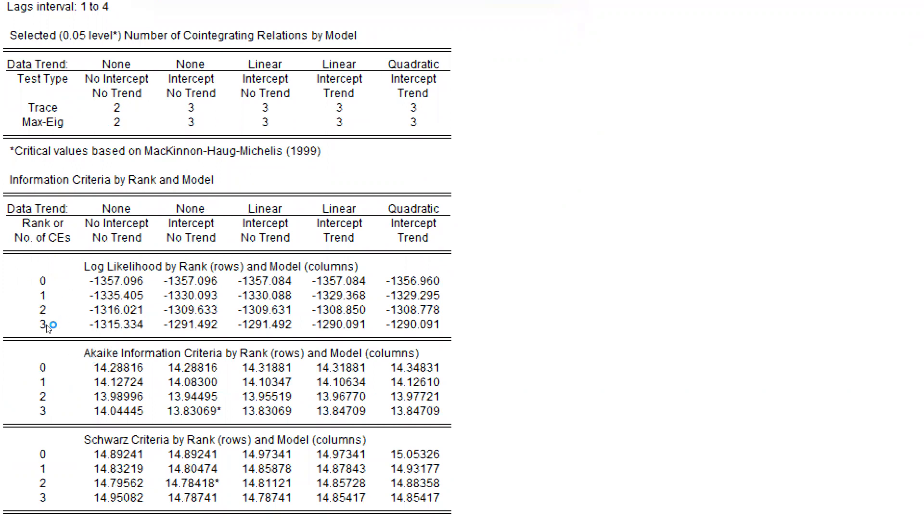
mouse_move(128, 345)
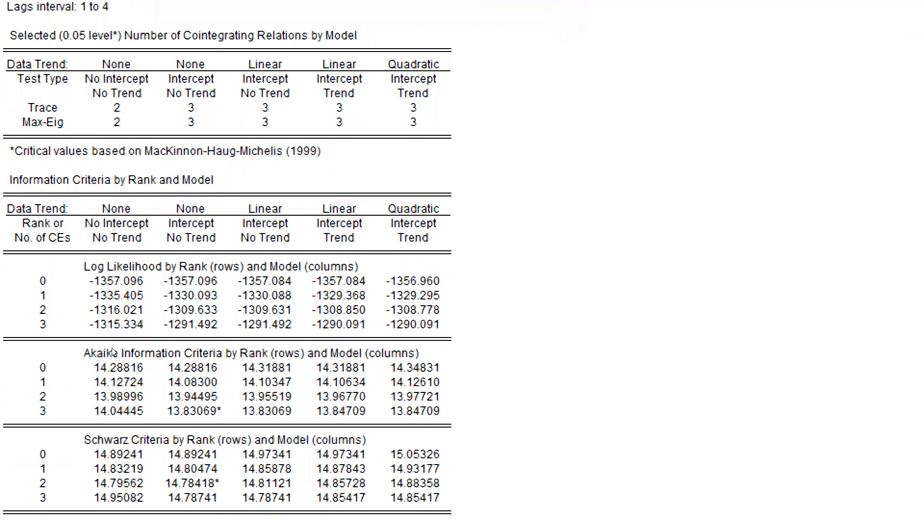
mouse_move(105, 353)
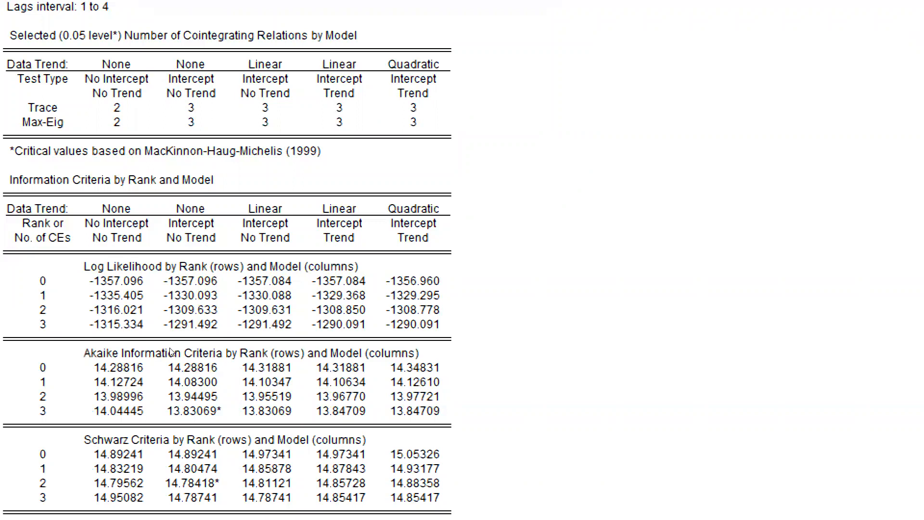
mouse_move(30, 334)
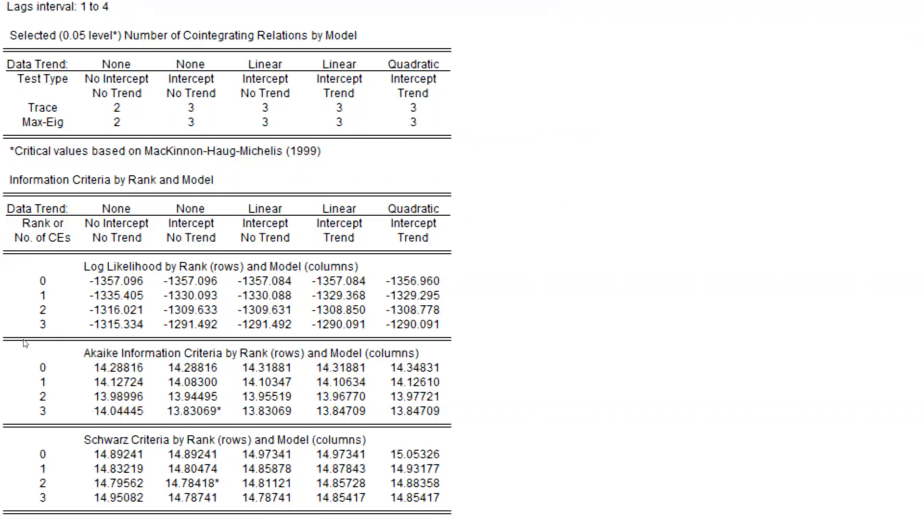
mouse_move(30, 359)
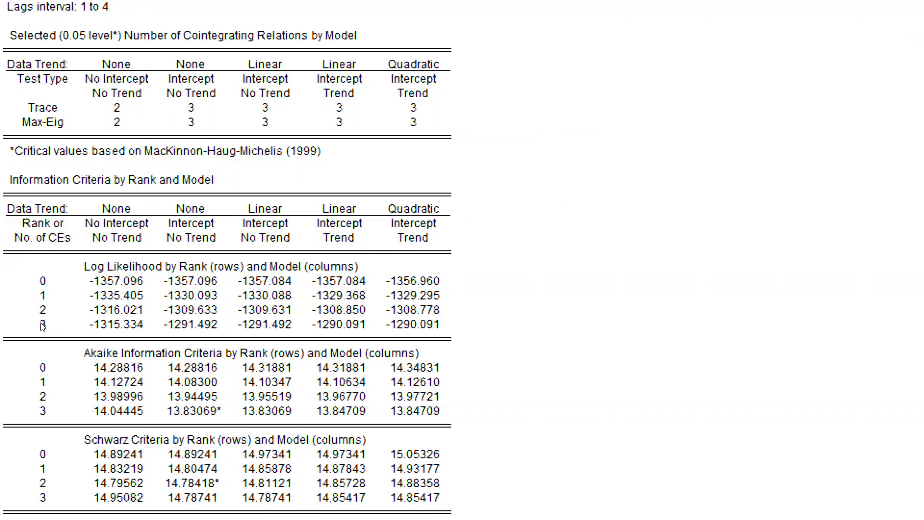
mouse_move(106, 347)
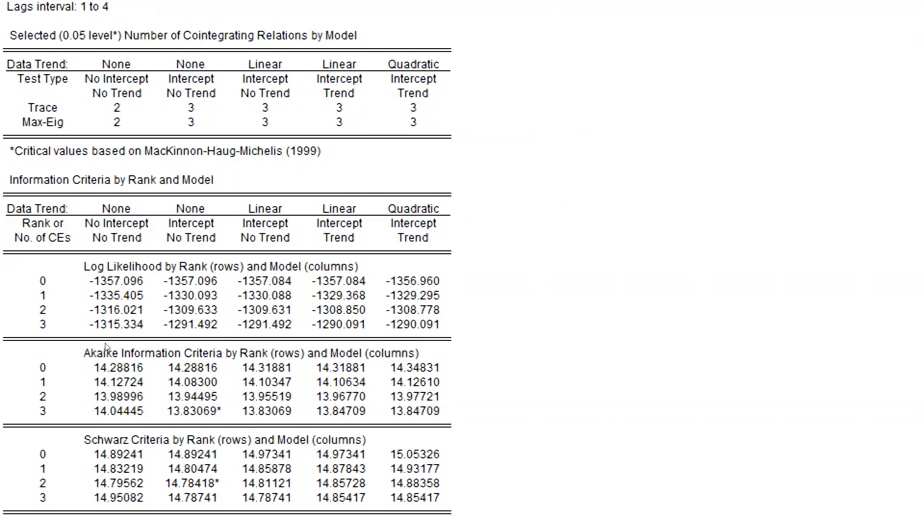
mouse_move(100, 354)
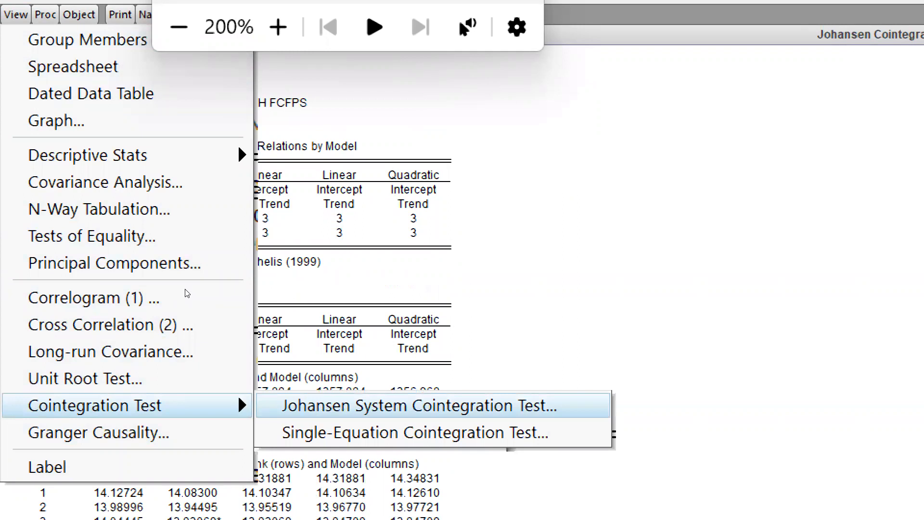
Step: Run the Johansen test under assumption 2 (intercept only) with lag interval 1 to 3
click(429, 406)
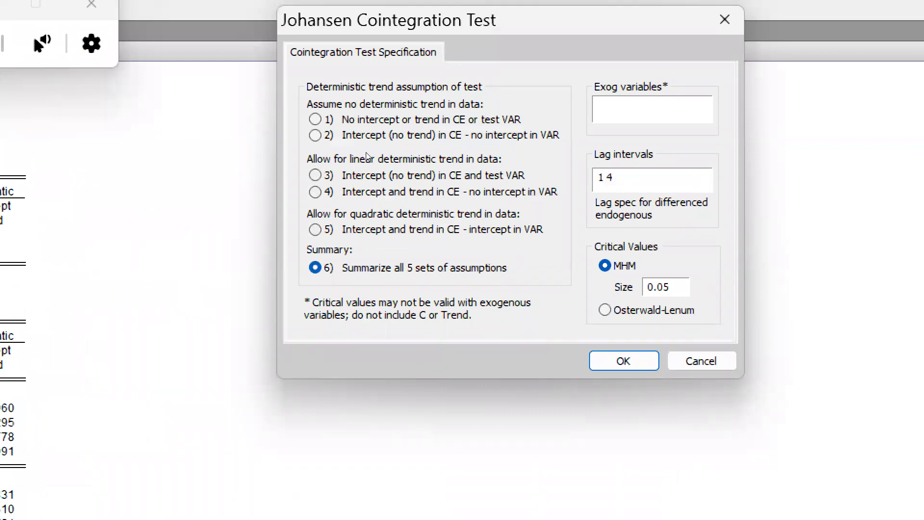
click(315, 175)
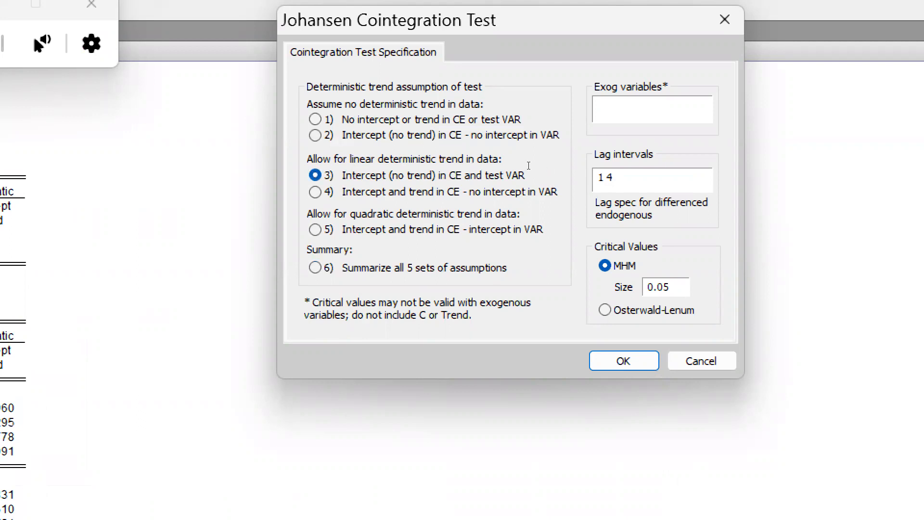
key(BackSpace)
text(3)
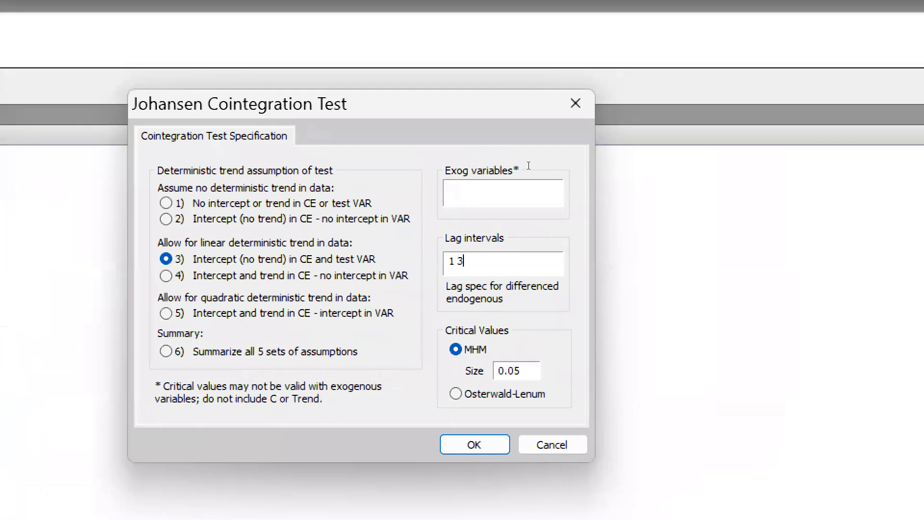
mouse_move(373, 153)
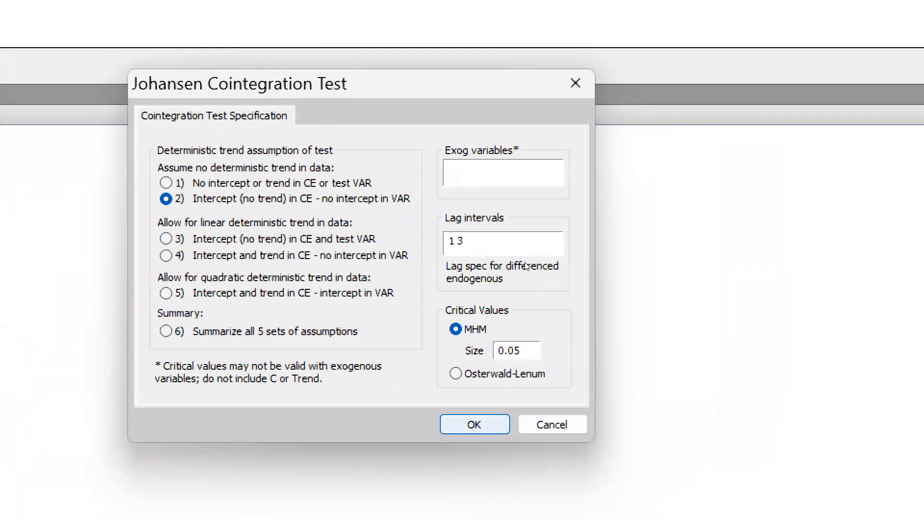
click(474, 424)
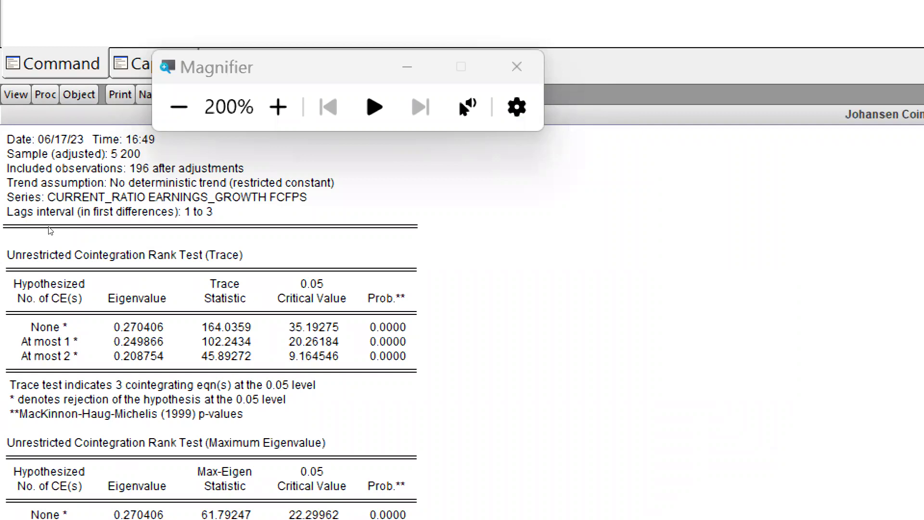
mouse_move(100, 266)
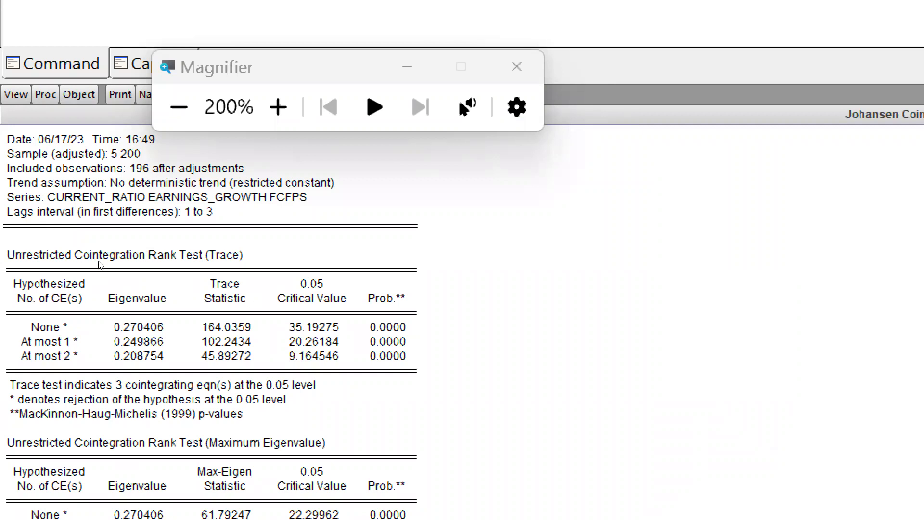
mouse_move(188, 195)
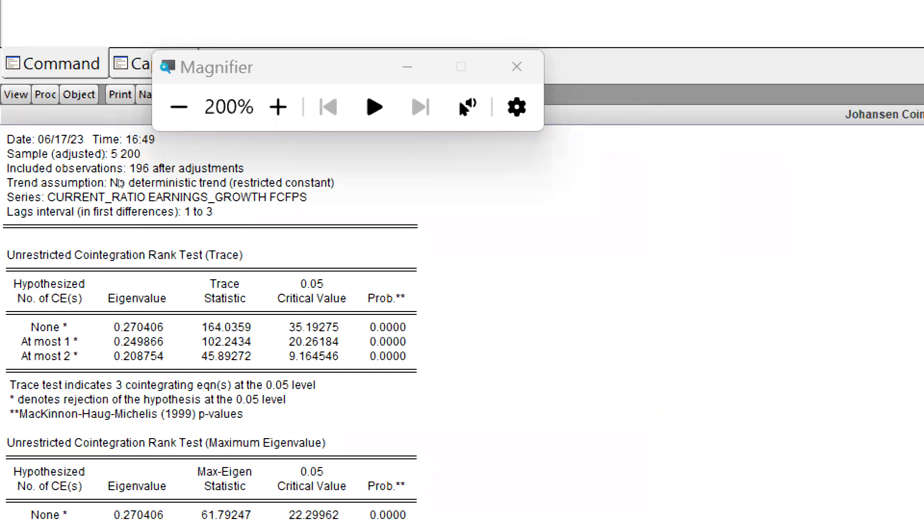
mouse_move(190, 214)
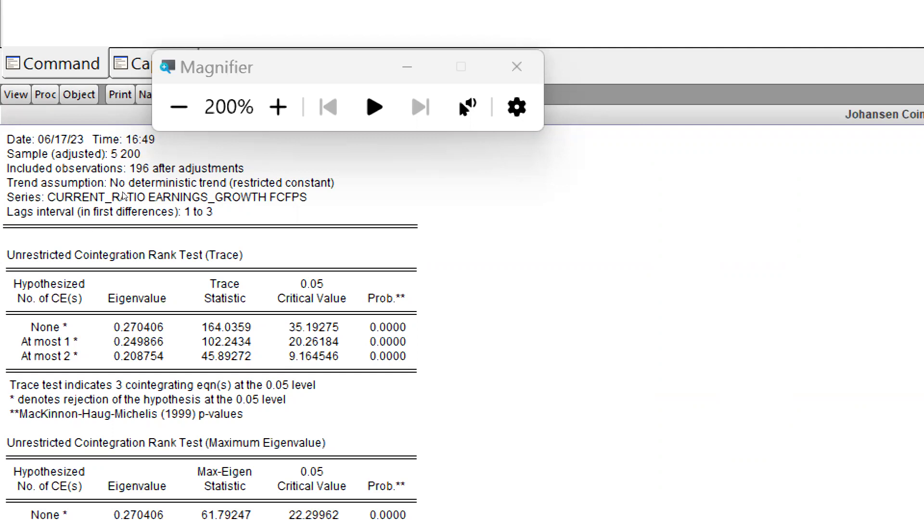
mouse_move(125, 199)
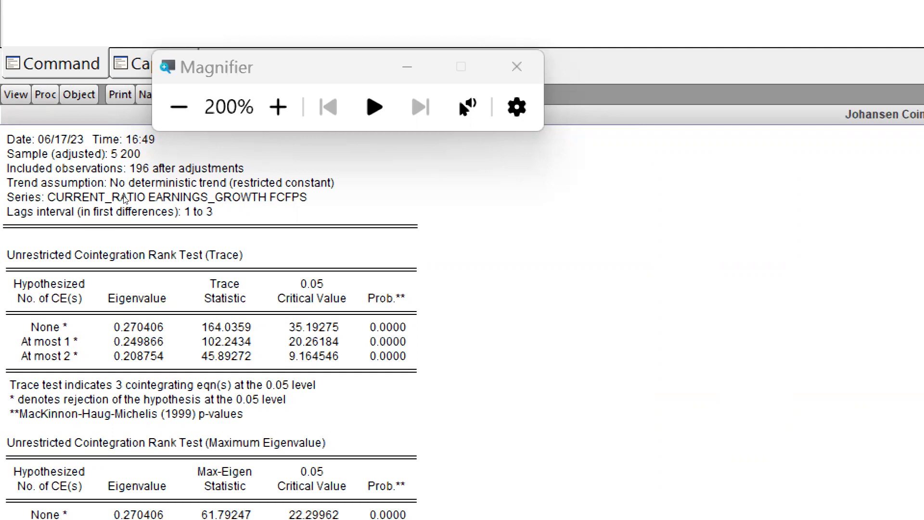
mouse_move(120, 214)
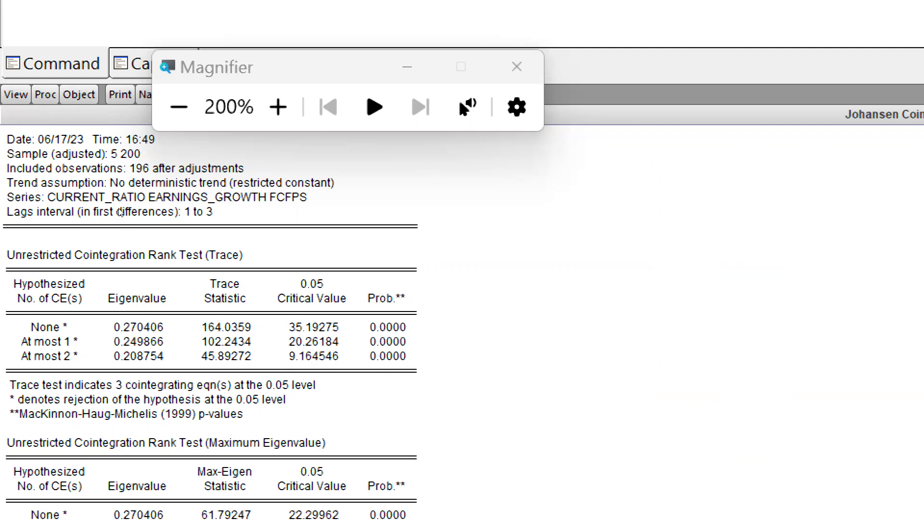
mouse_move(122, 203)
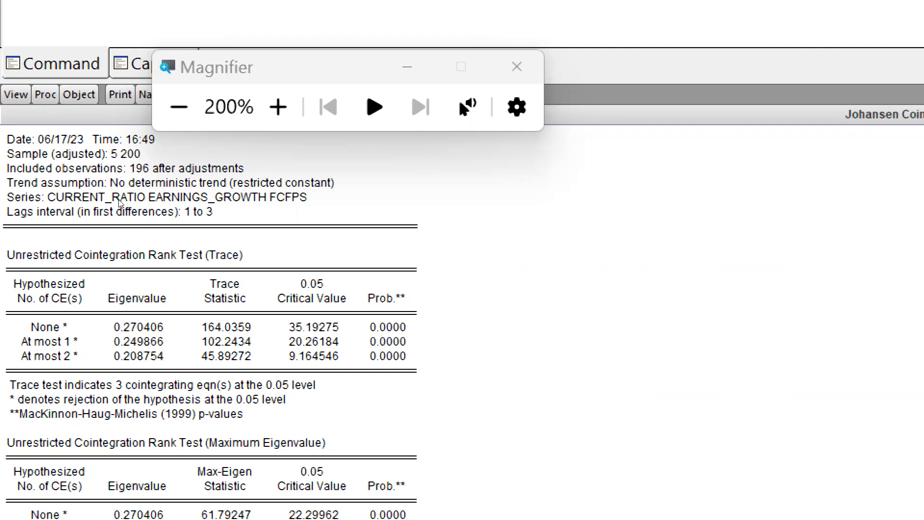
mouse_move(150, 219)
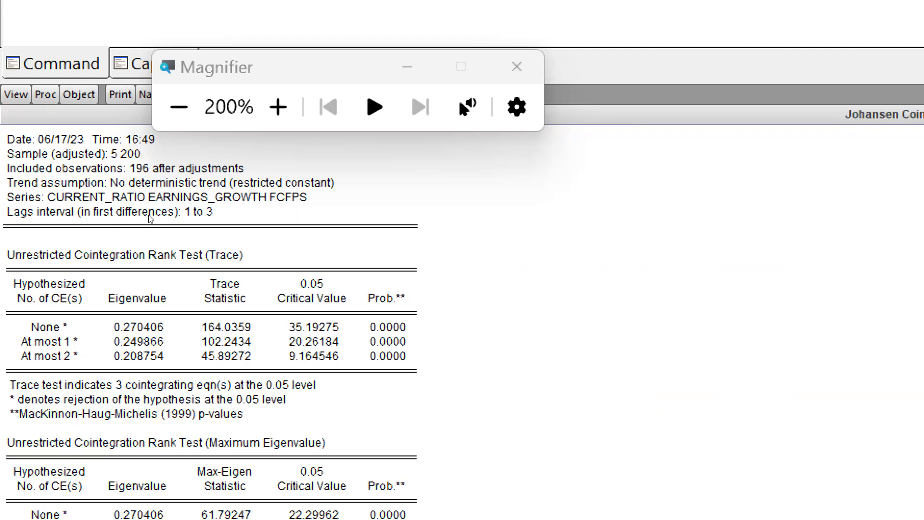
mouse_move(114, 220)
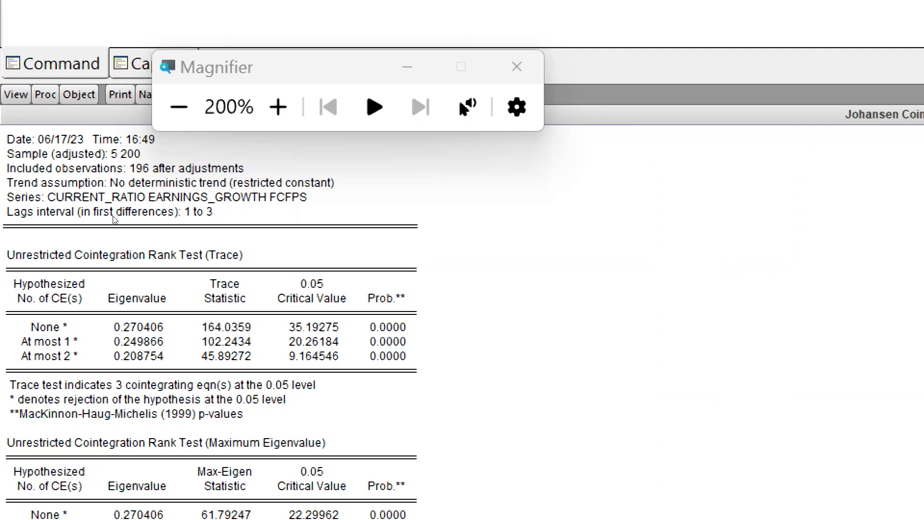
mouse_move(114, 204)
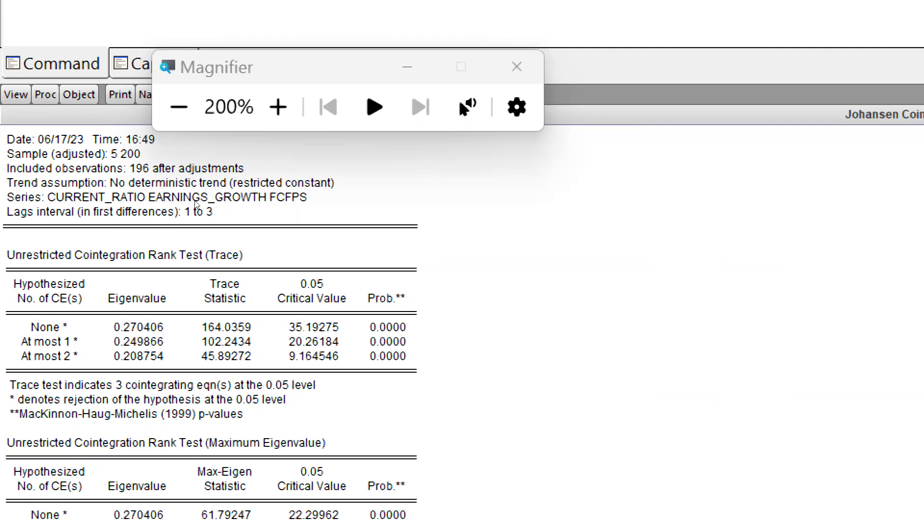
mouse_move(209, 218)
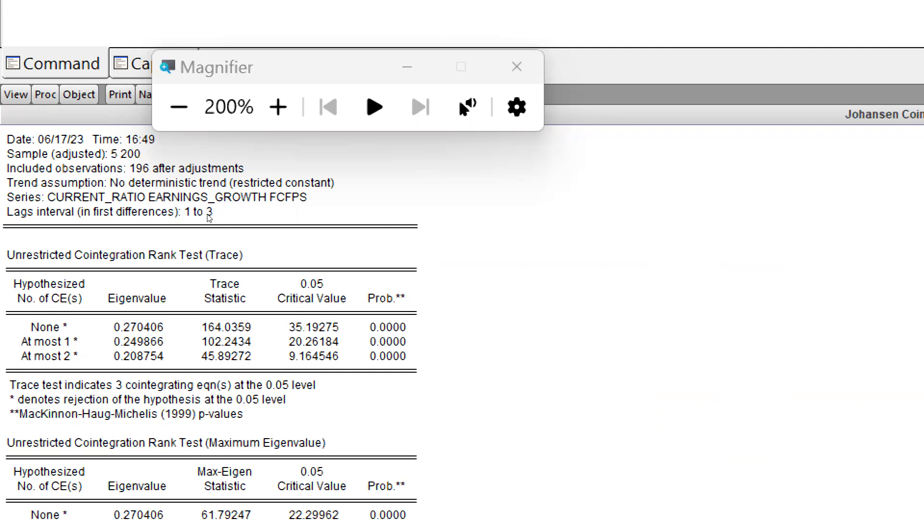
mouse_move(219, 218)
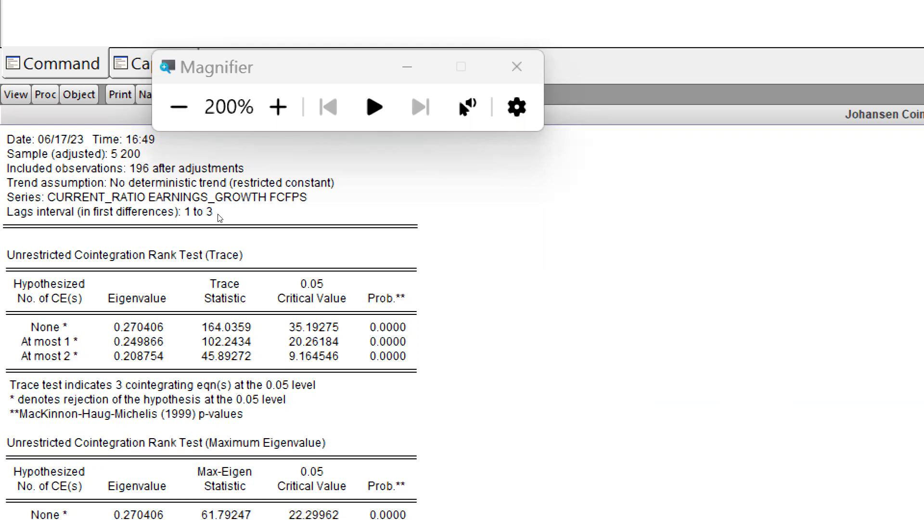
mouse_move(36, 229)
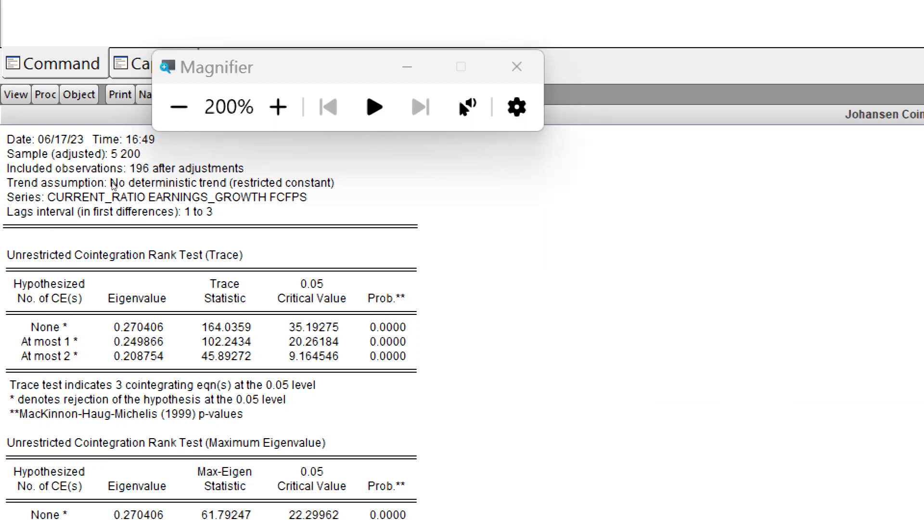
mouse_move(226, 232)
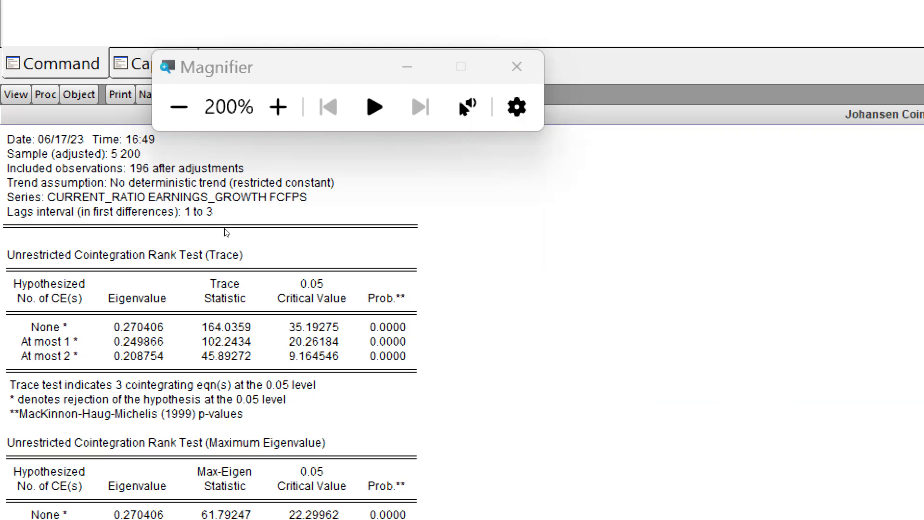
mouse_move(273, 213)
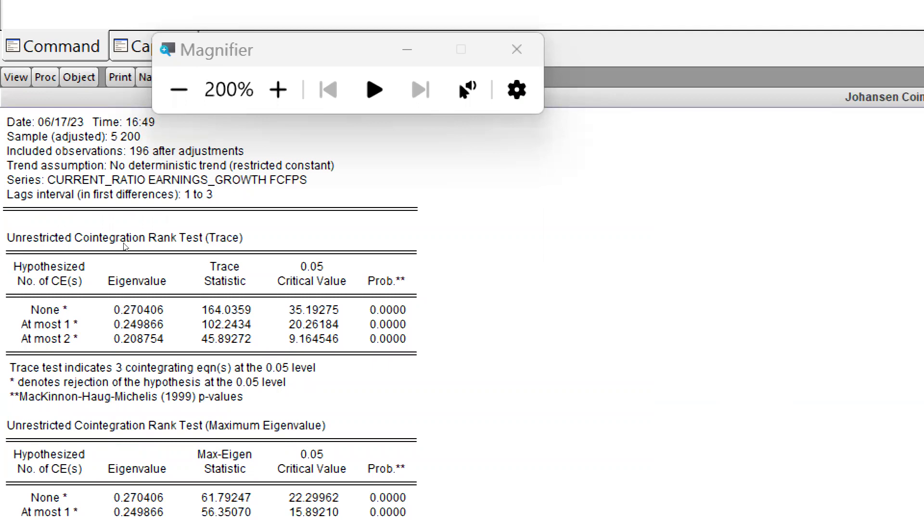
mouse_move(150, 248)
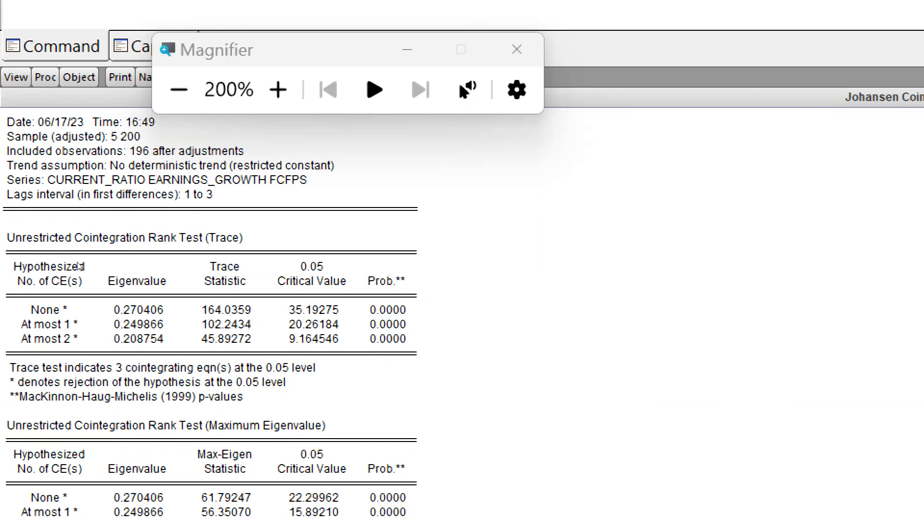
mouse_move(100, 252)
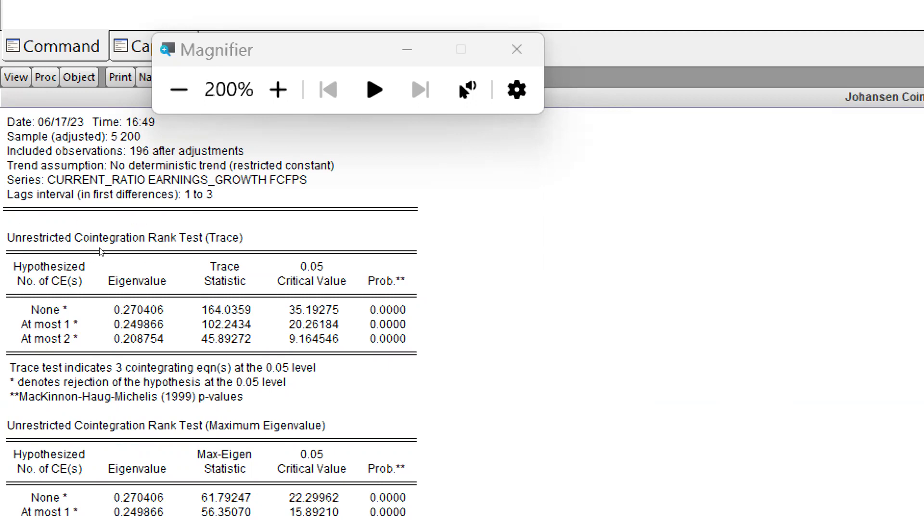
mouse_move(167, 254)
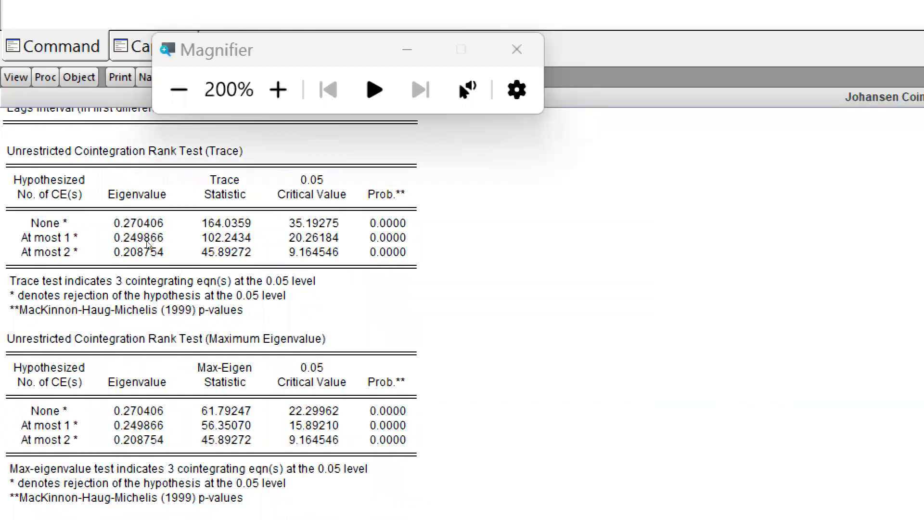
mouse_move(111, 287)
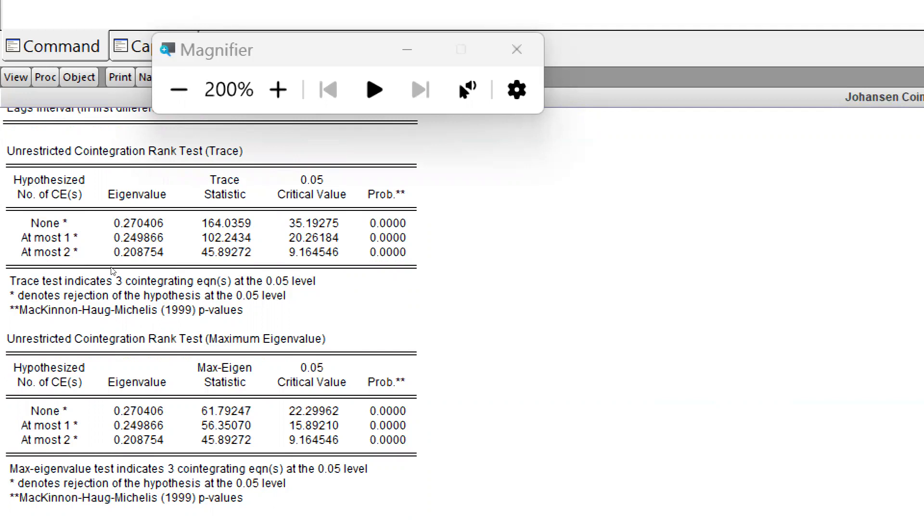
mouse_move(190, 266)
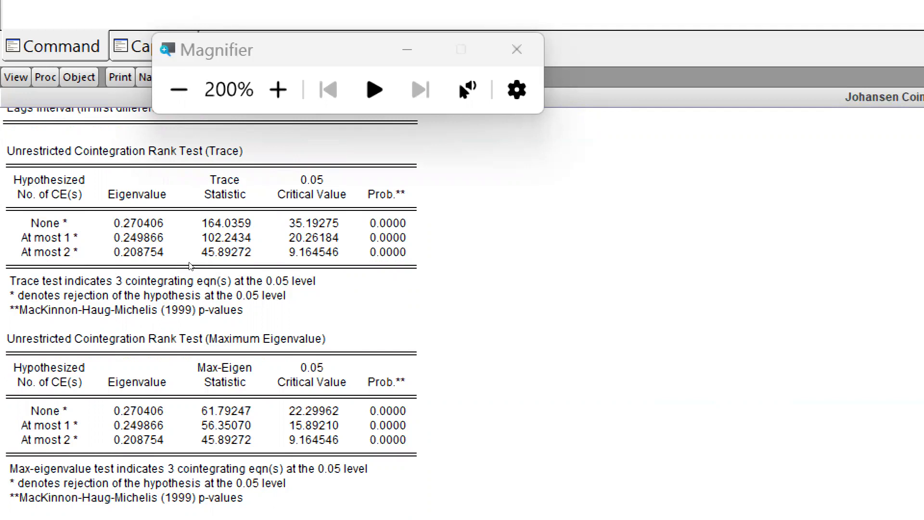
mouse_move(110, 275)
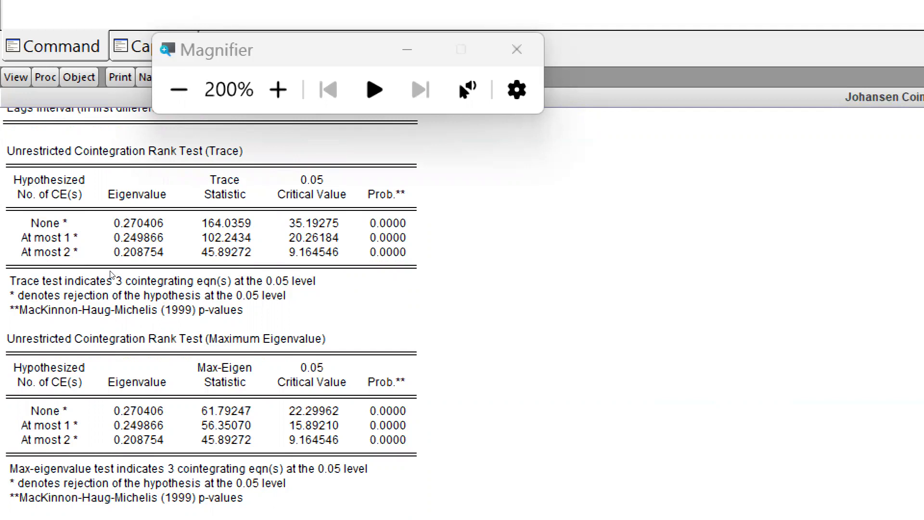
mouse_move(112, 288)
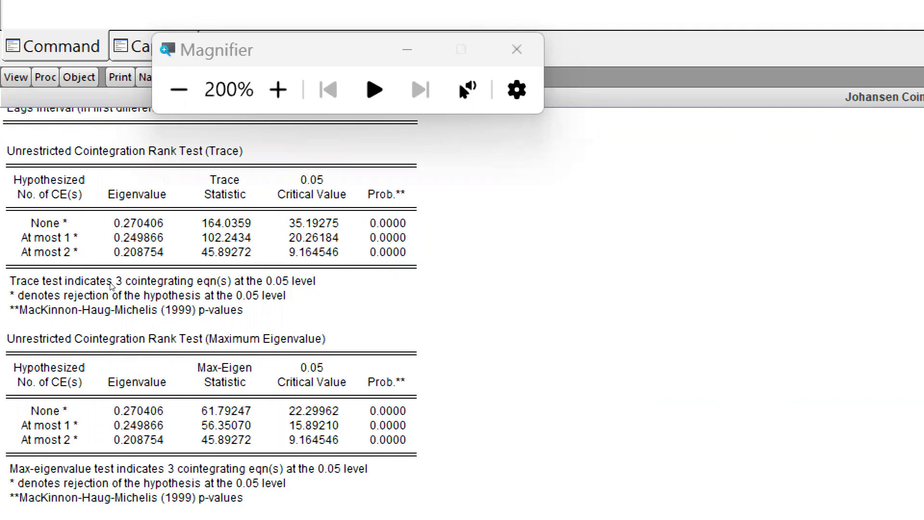
mouse_move(23, 294)
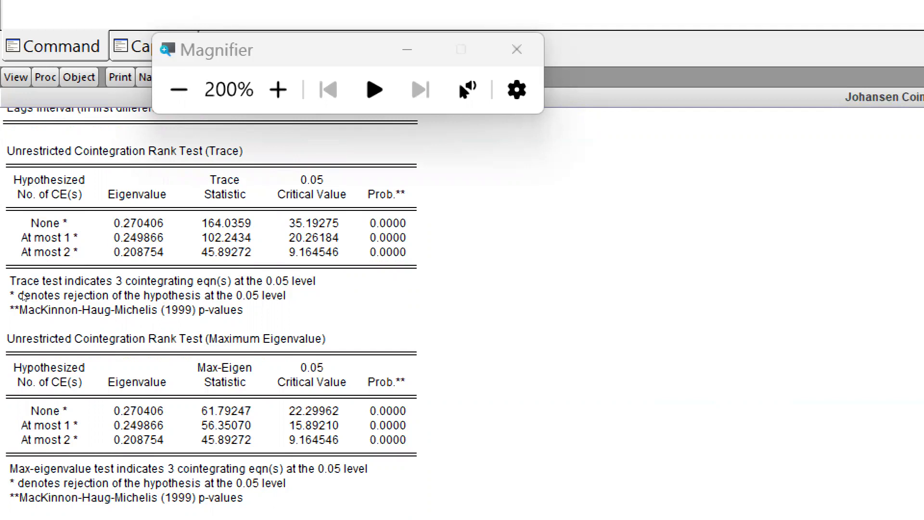
mouse_move(91, 297)
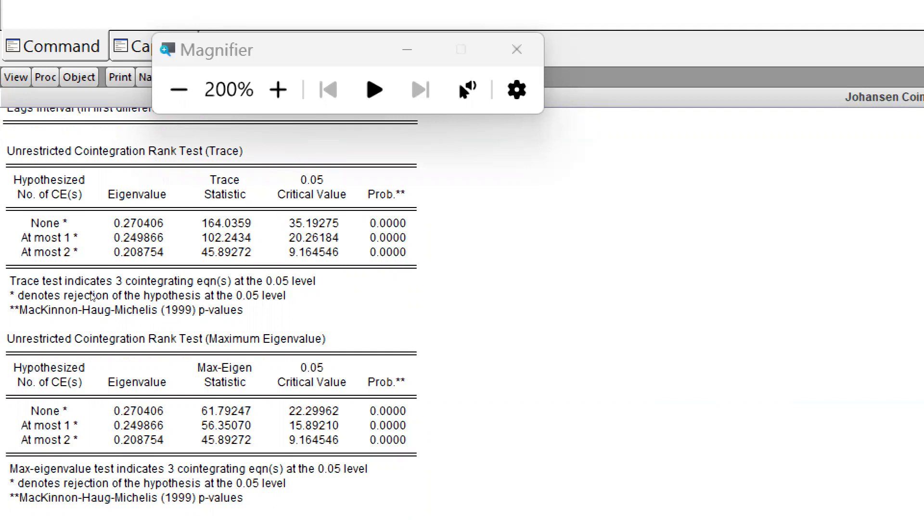
mouse_move(177, 300)
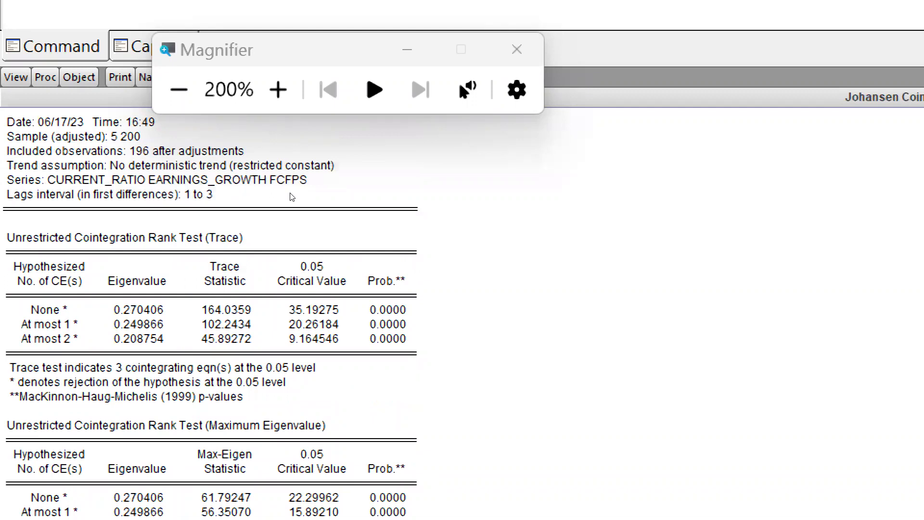
mouse_move(53, 103)
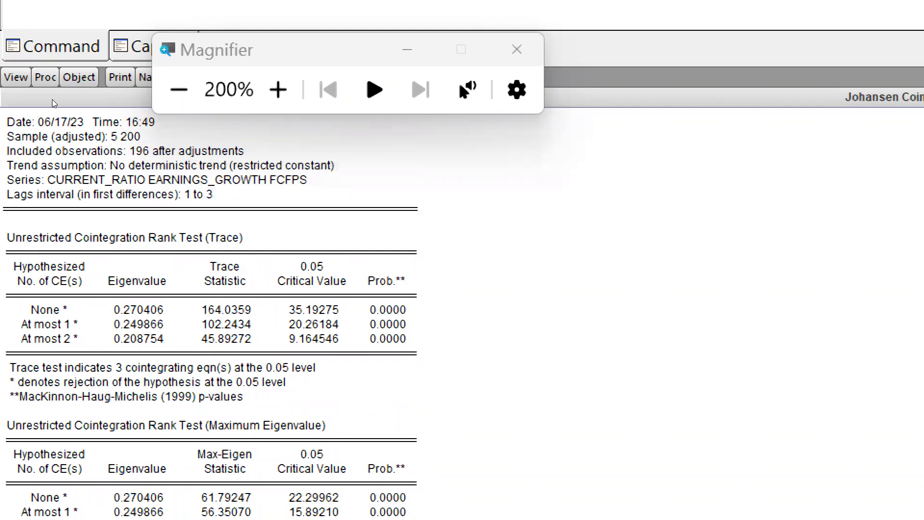
mouse_move(177, 90)
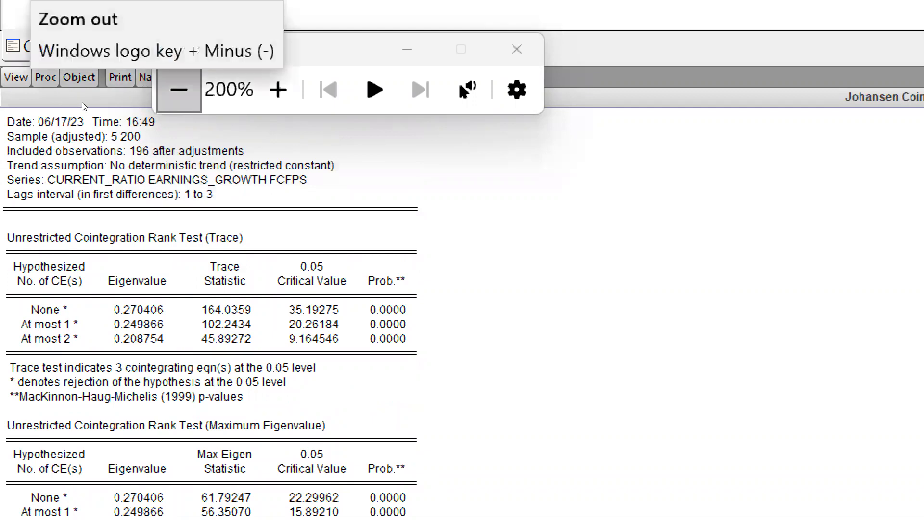